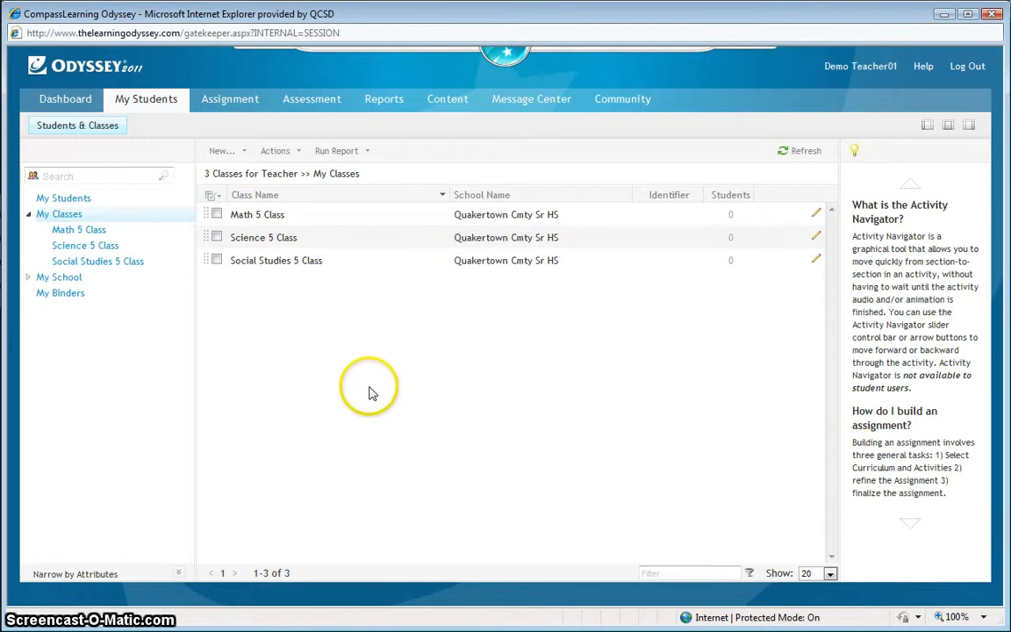
mouse_move(363, 391)
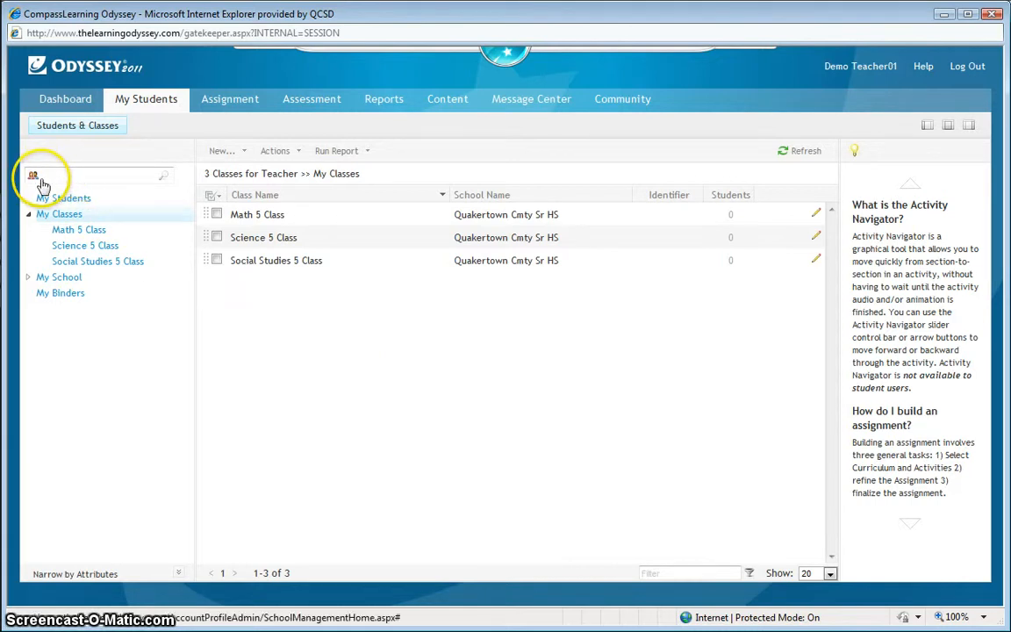
mouse_move(69, 174)
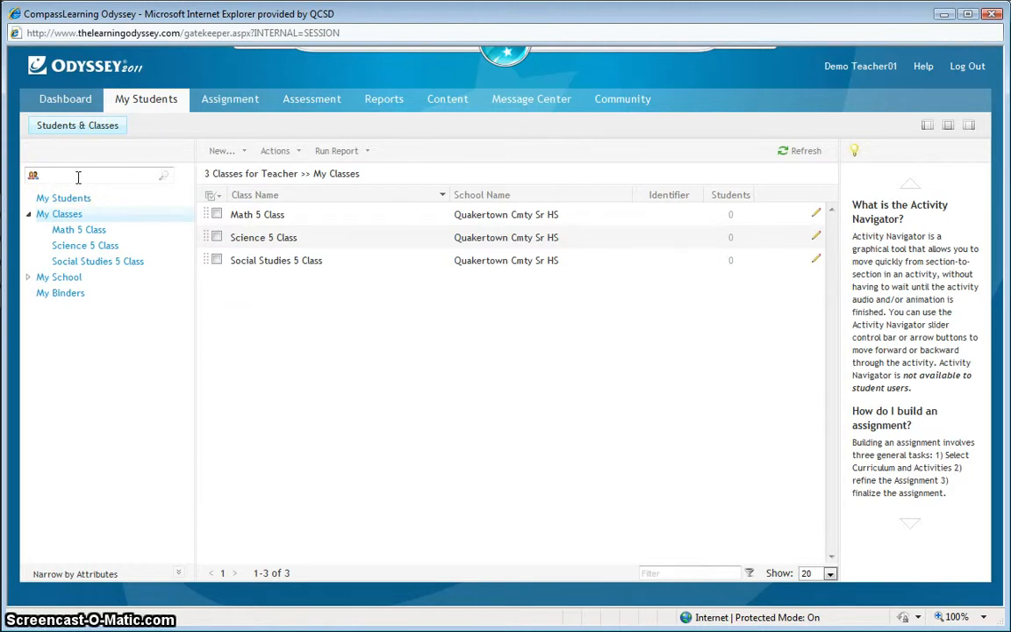
- Search the school's student list for user name demo.student01
left_click(97, 176)
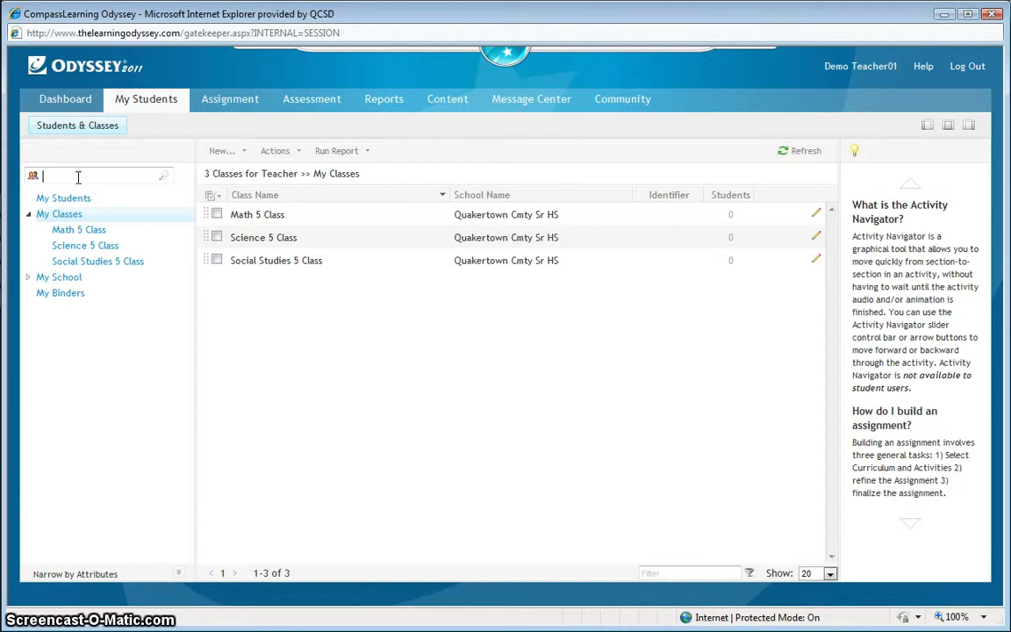
type("demo.student01")
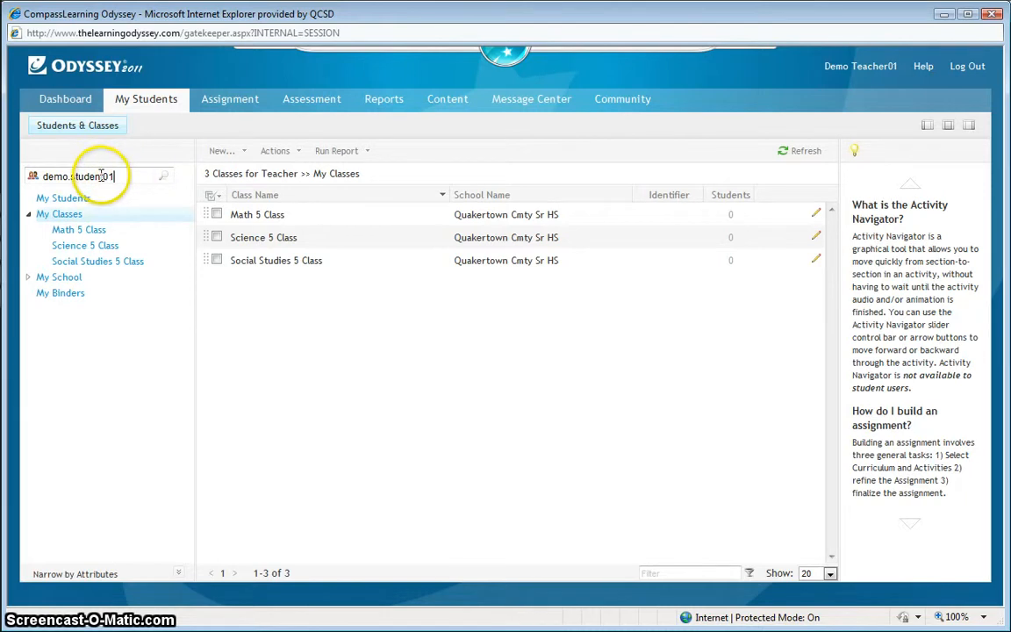
mouse_move(164, 180)
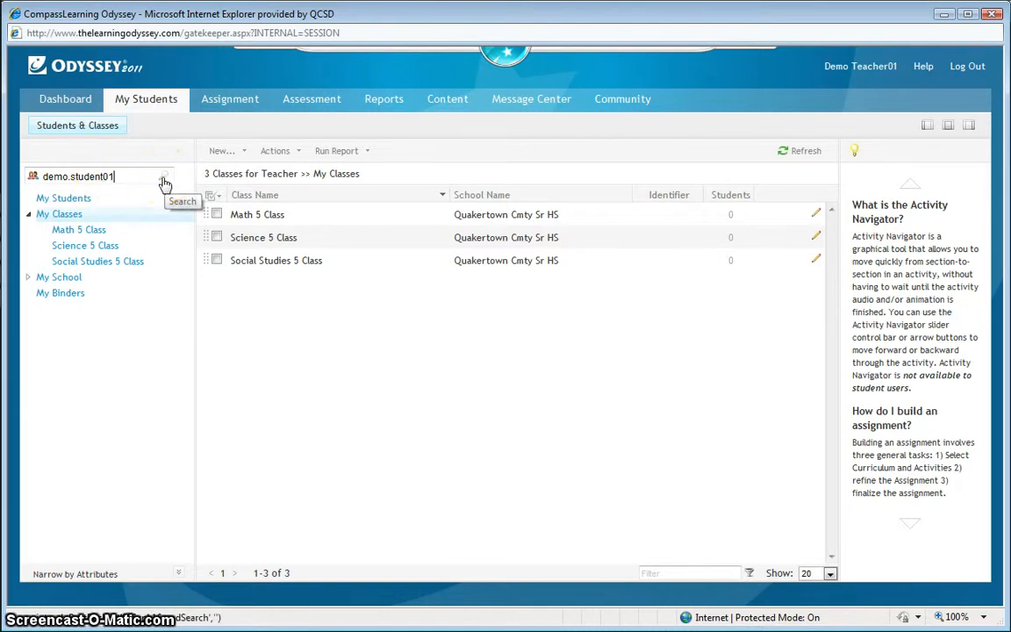
left_click(182, 201)
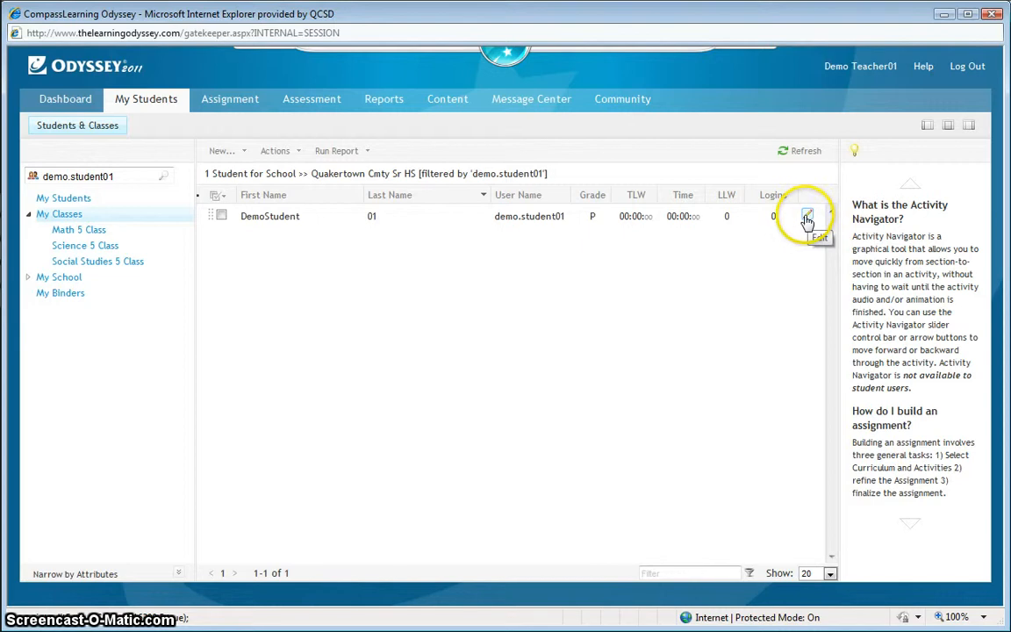
mouse_move(806, 219)
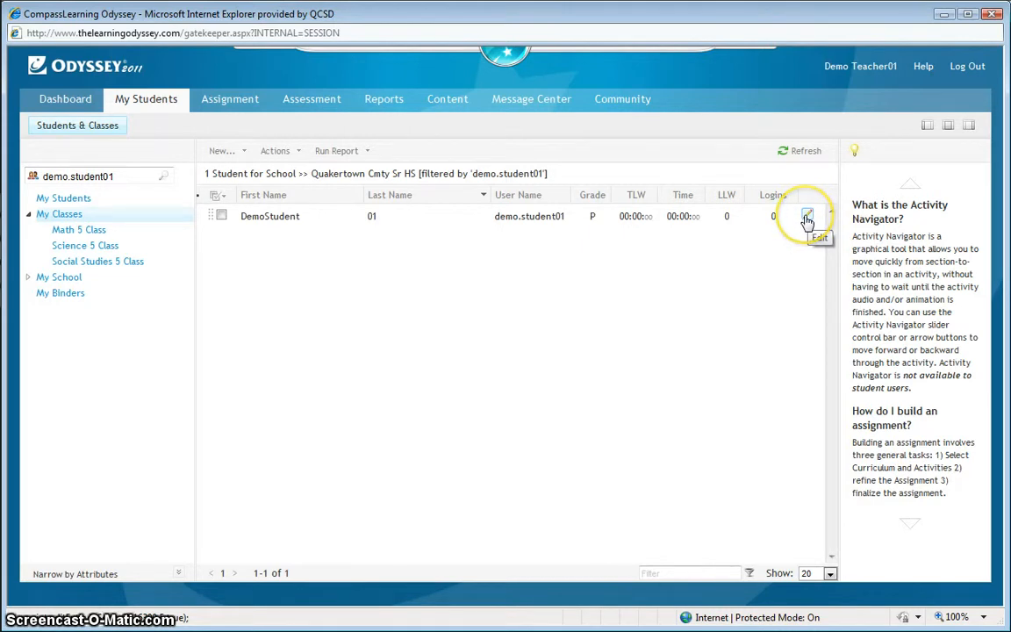
left_click(806, 217)
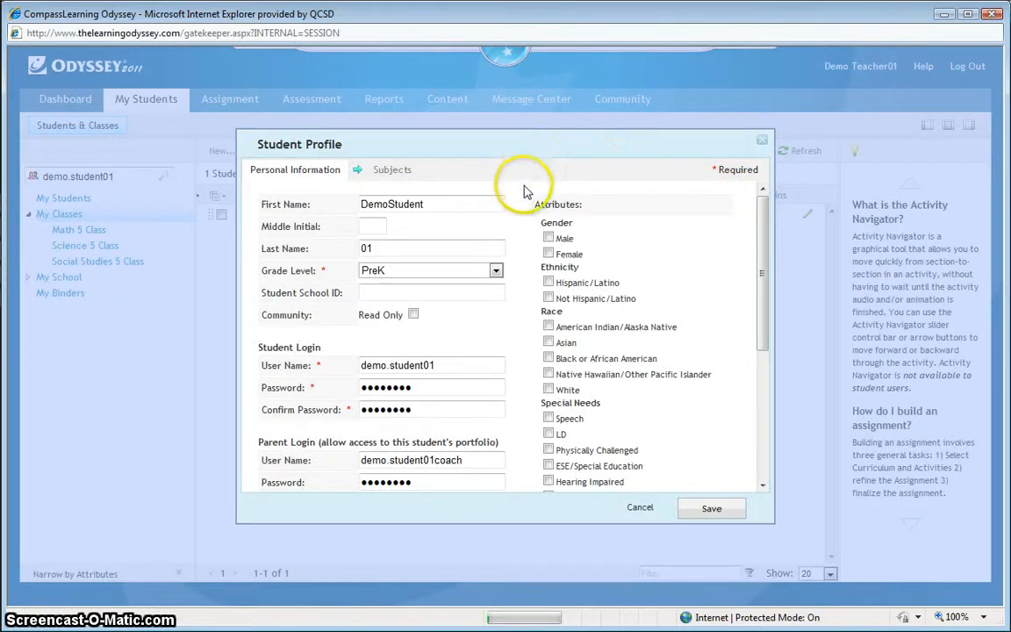
mouse_move(524, 206)
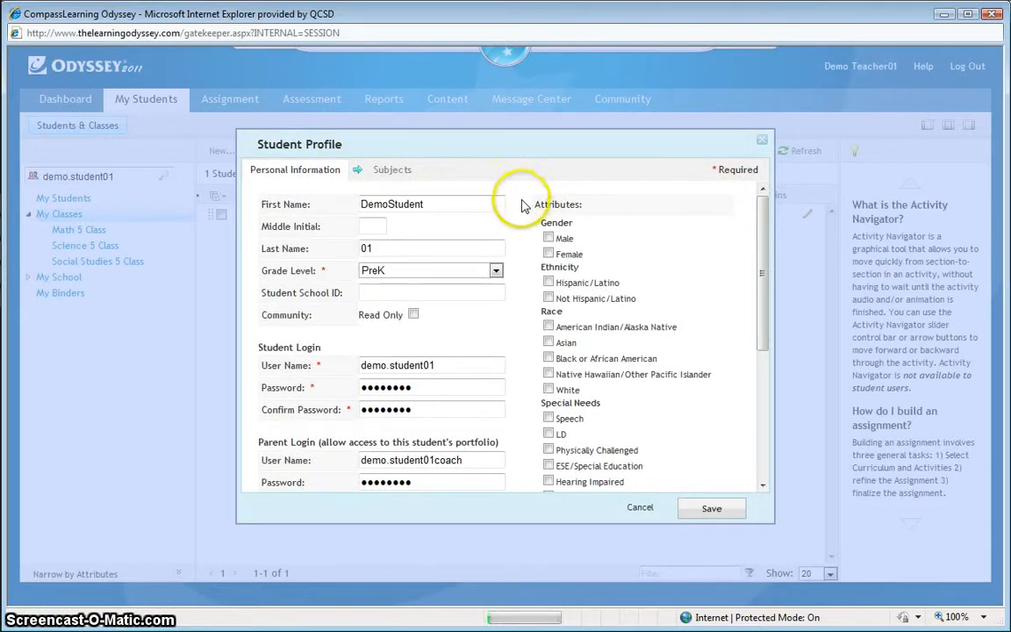
mouse_move(764, 220)
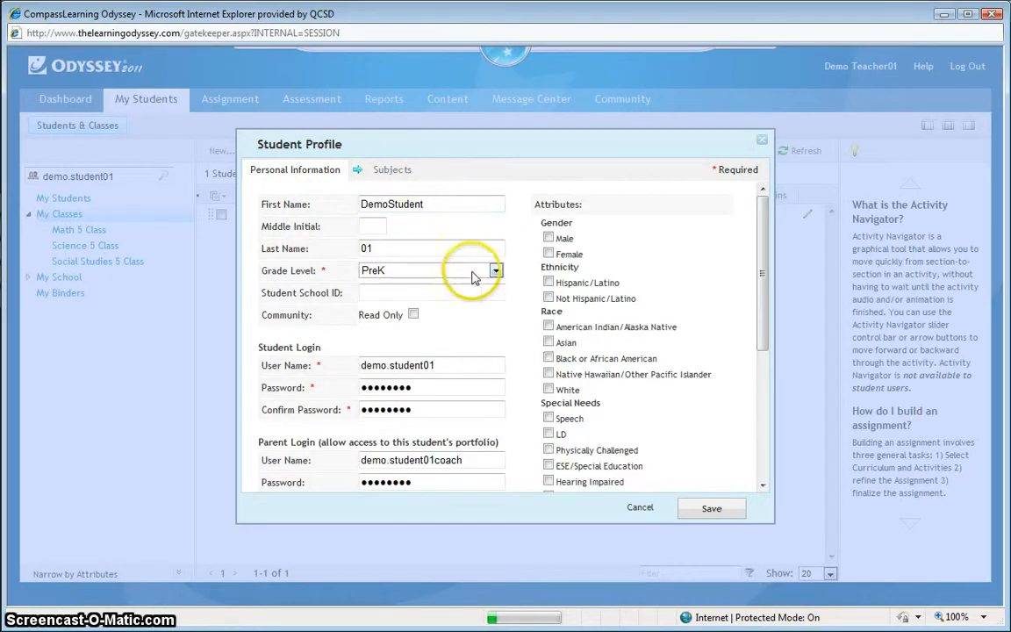
left_click(497, 270)
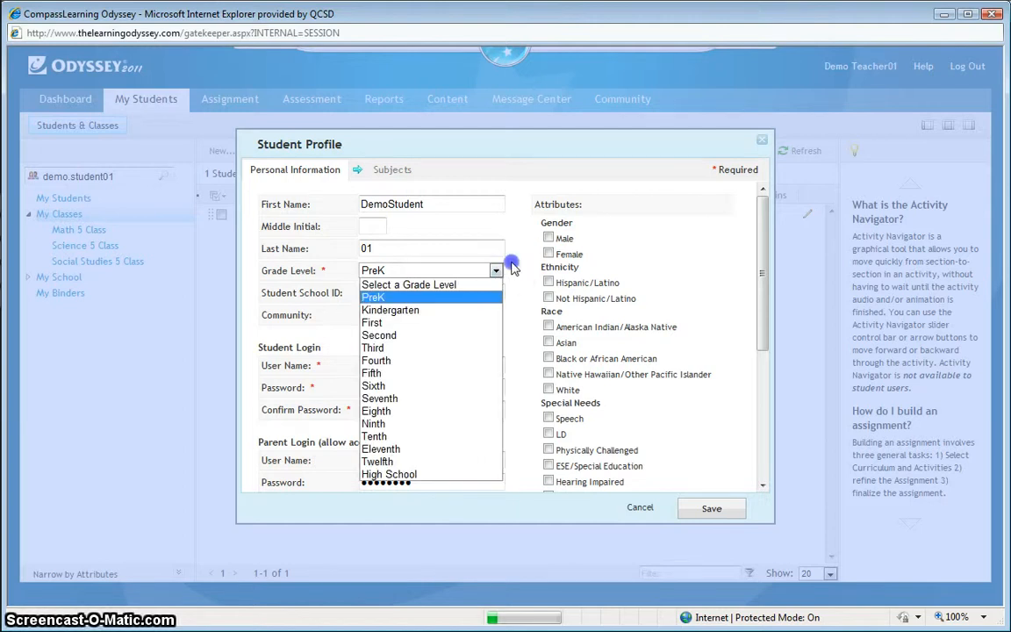
left_click(374, 297)
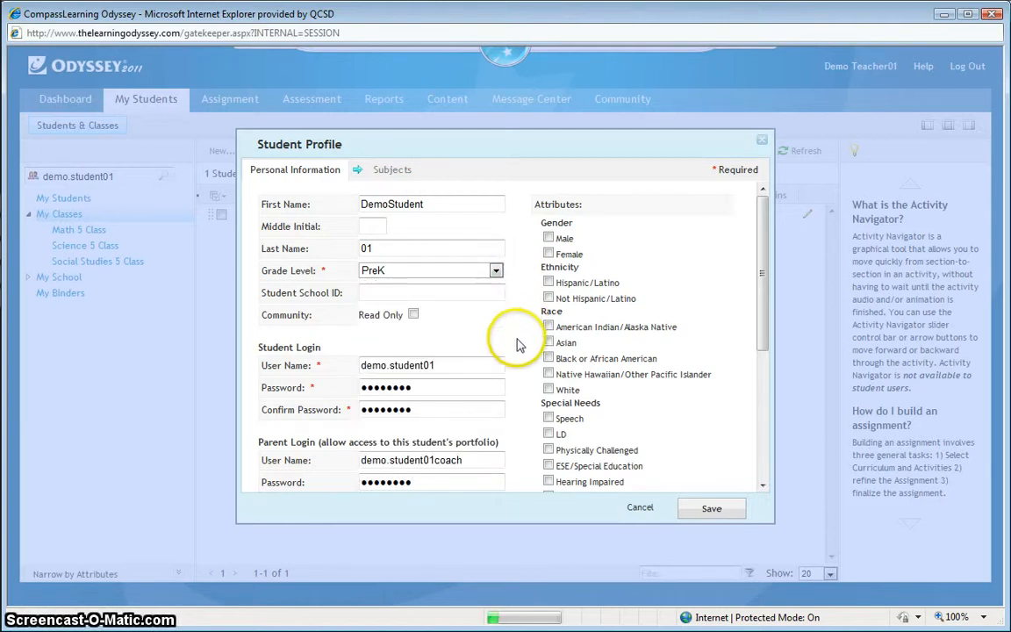
scroll("down", 3)
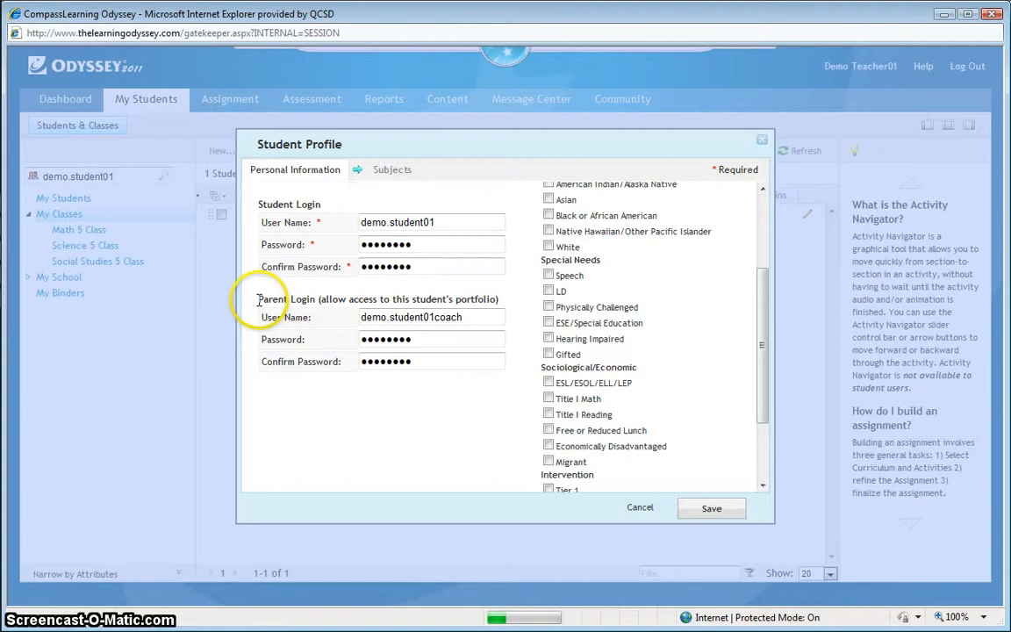
mouse_move(259, 299)
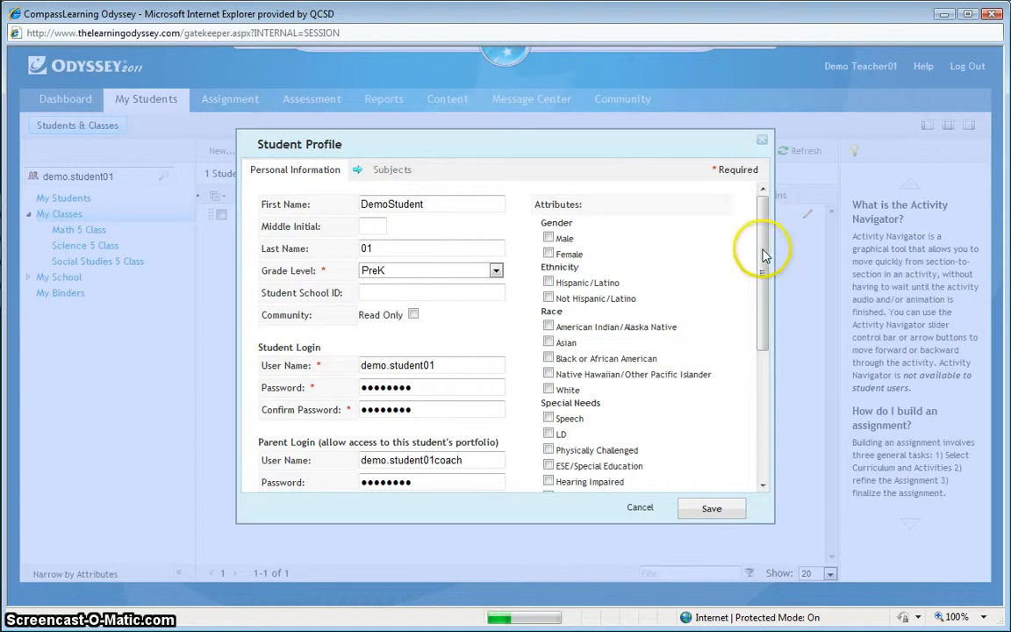
left_click(392, 170)
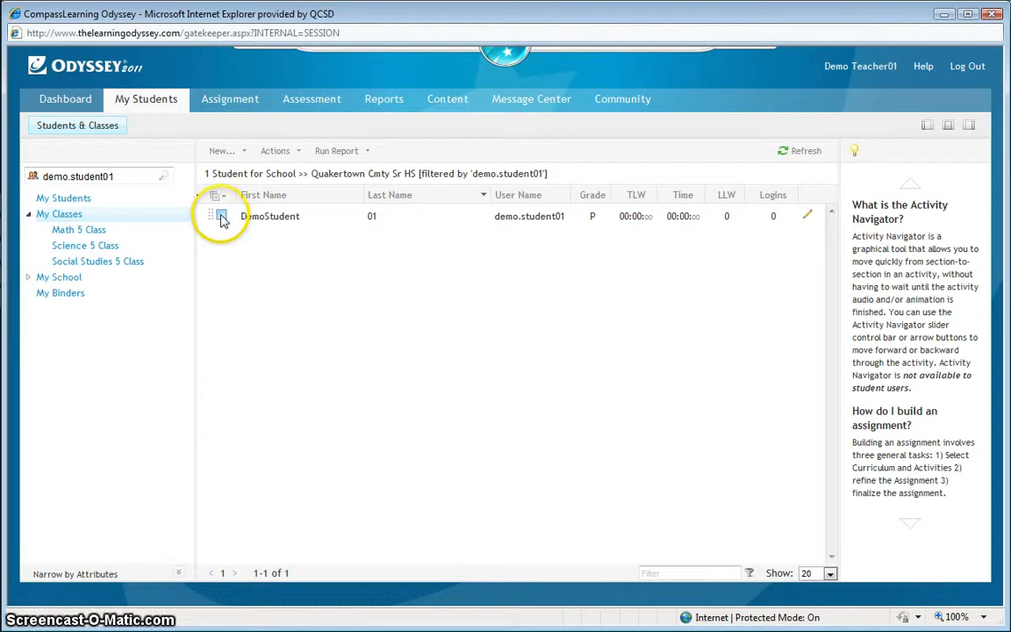
- Check DemoStudent 01 and choose Add to Class from the Actions (1) menu
left_click(221, 216)
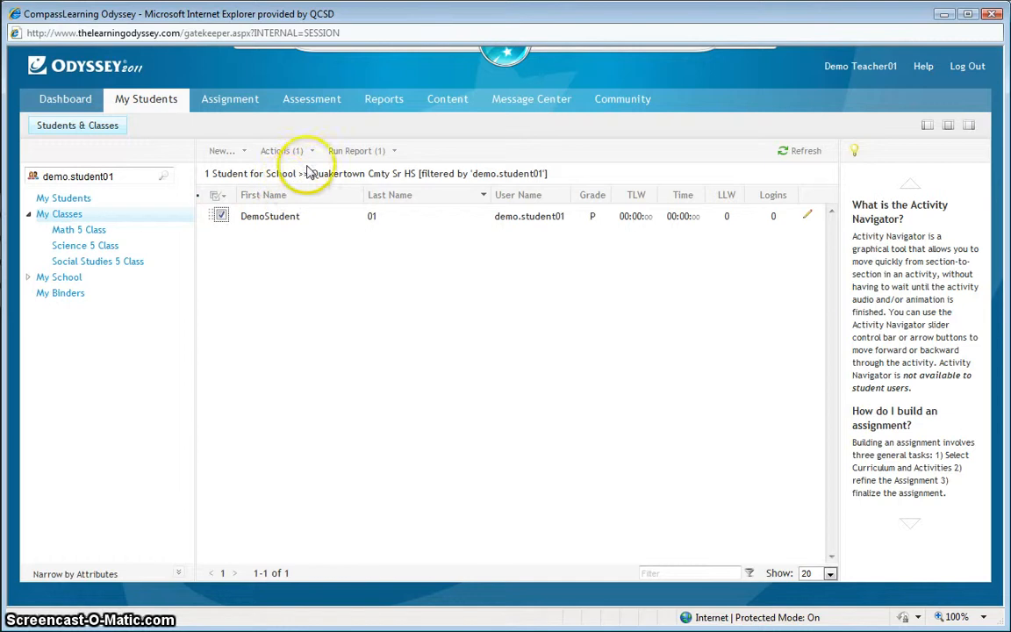
left_click(281, 150)
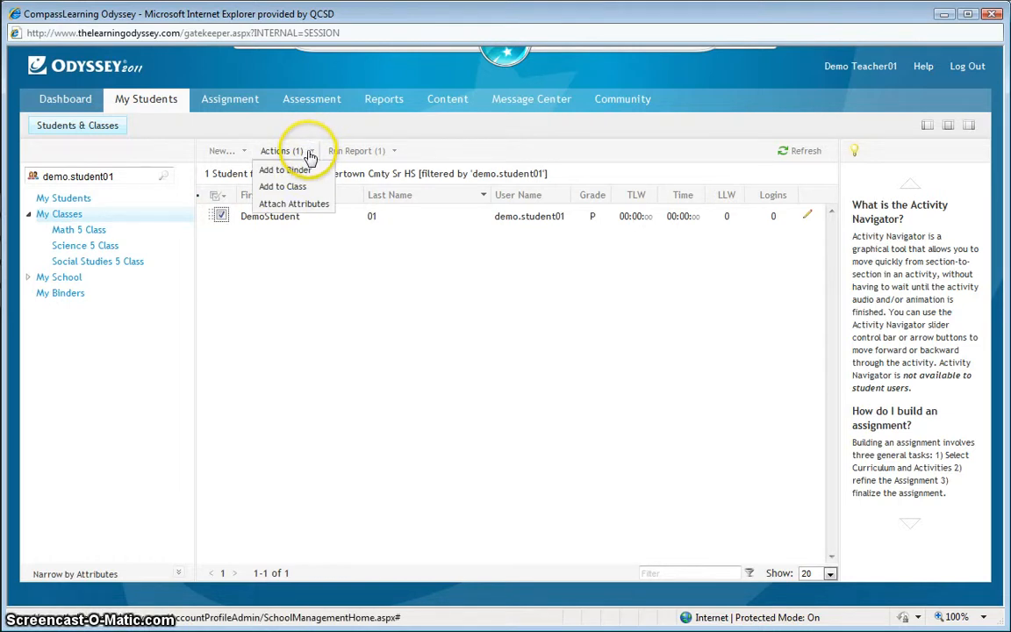
left_click(283, 186)
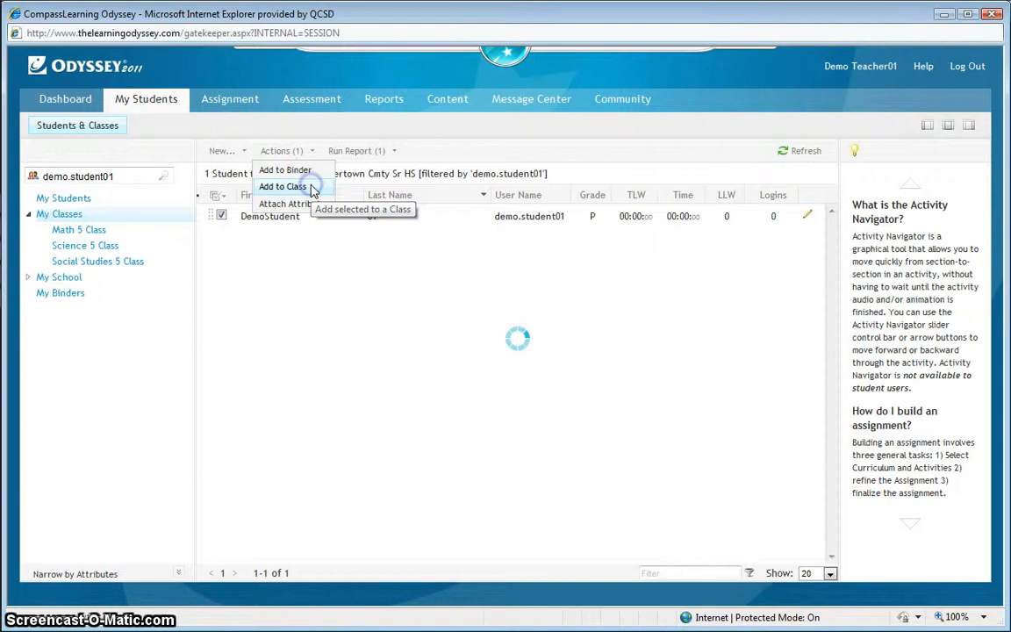
- Add DemoStudent 01 to Math 5 Class (Demo Teacher01)
left_click(282, 186)
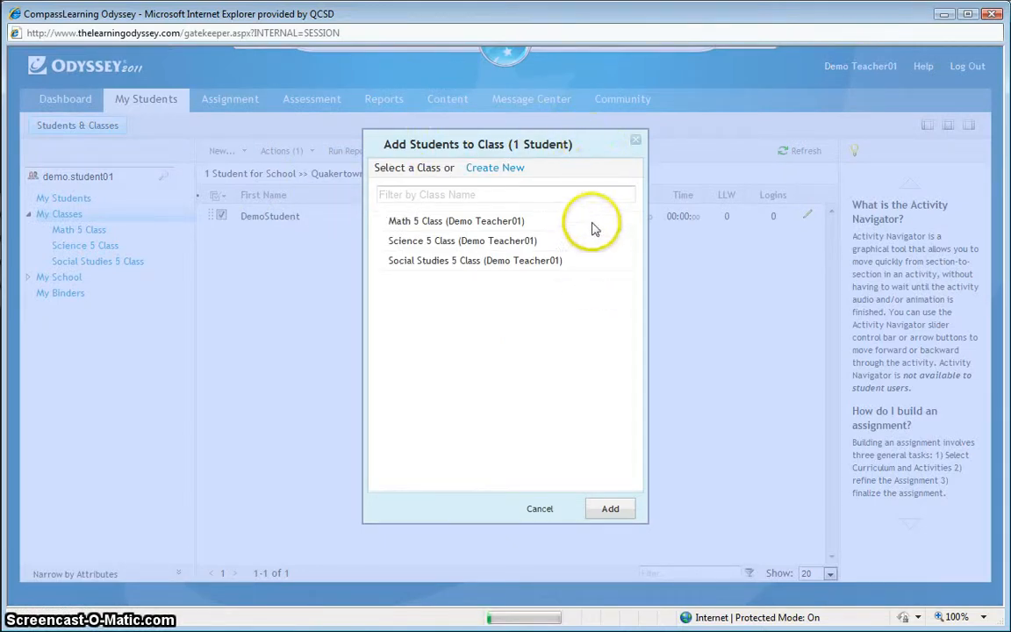
mouse_move(602, 264)
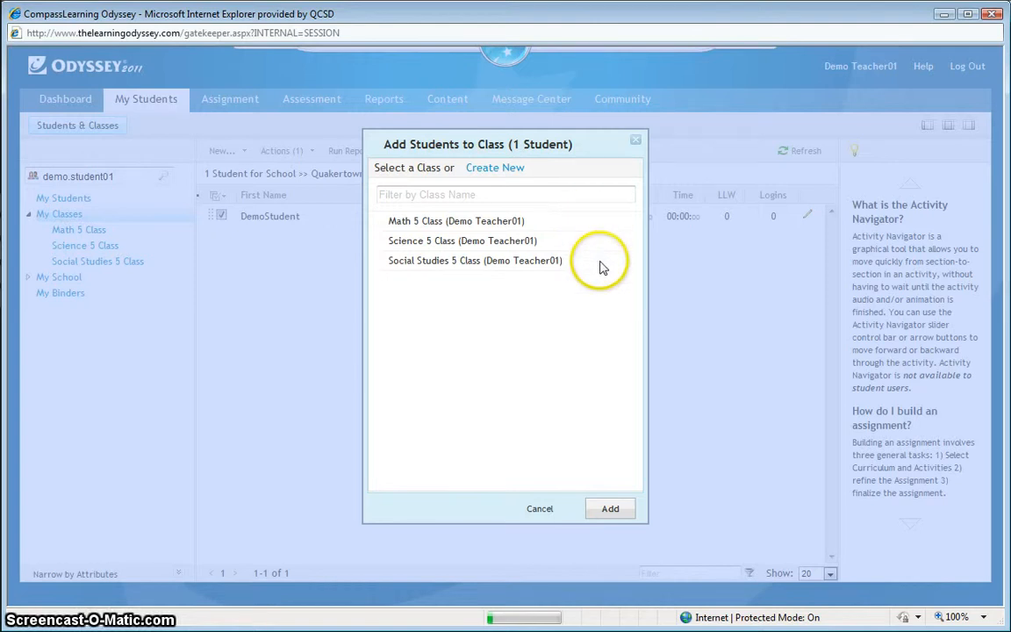
mouse_move(595, 224)
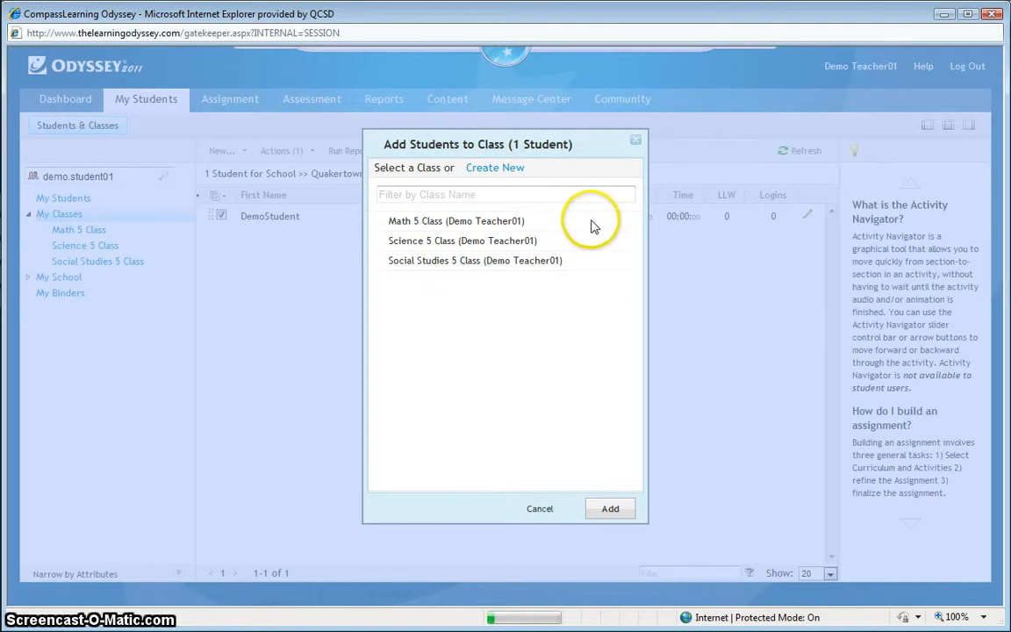
mouse_move(595, 226)
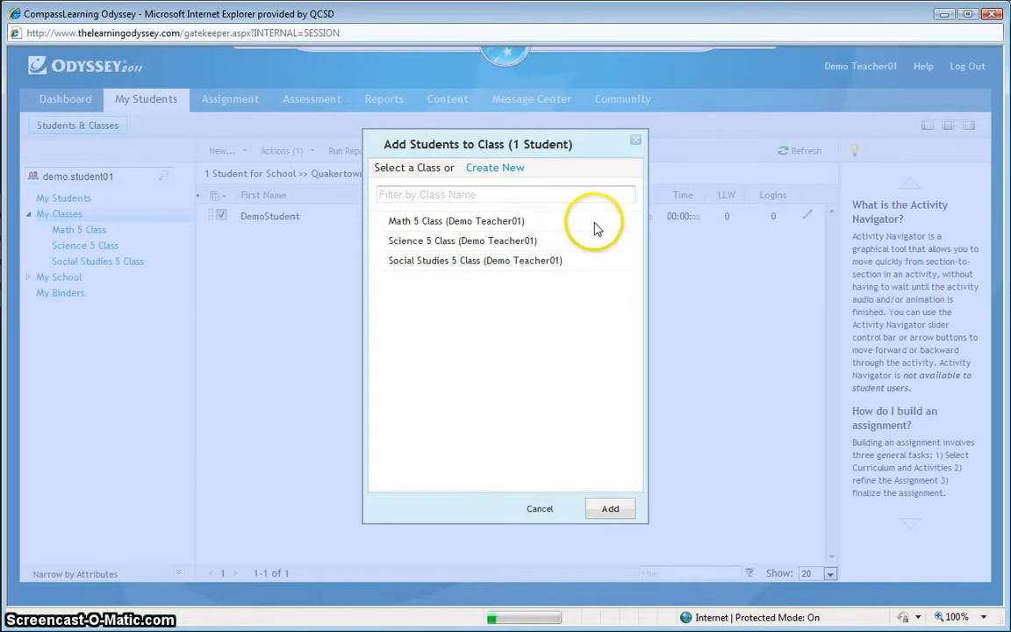
mouse_move(595, 228)
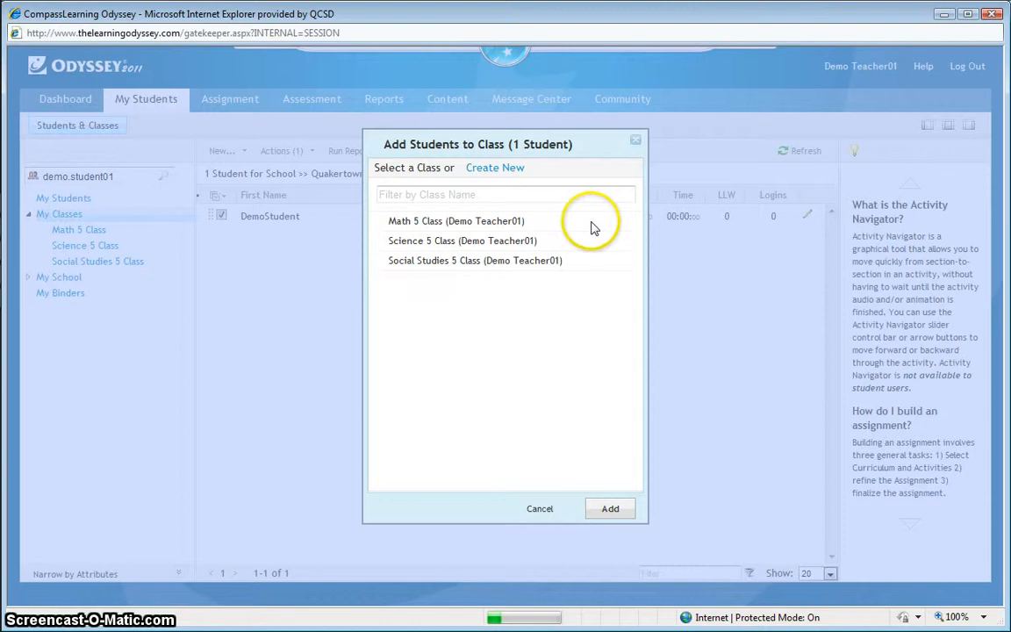
mouse_move(588, 229)
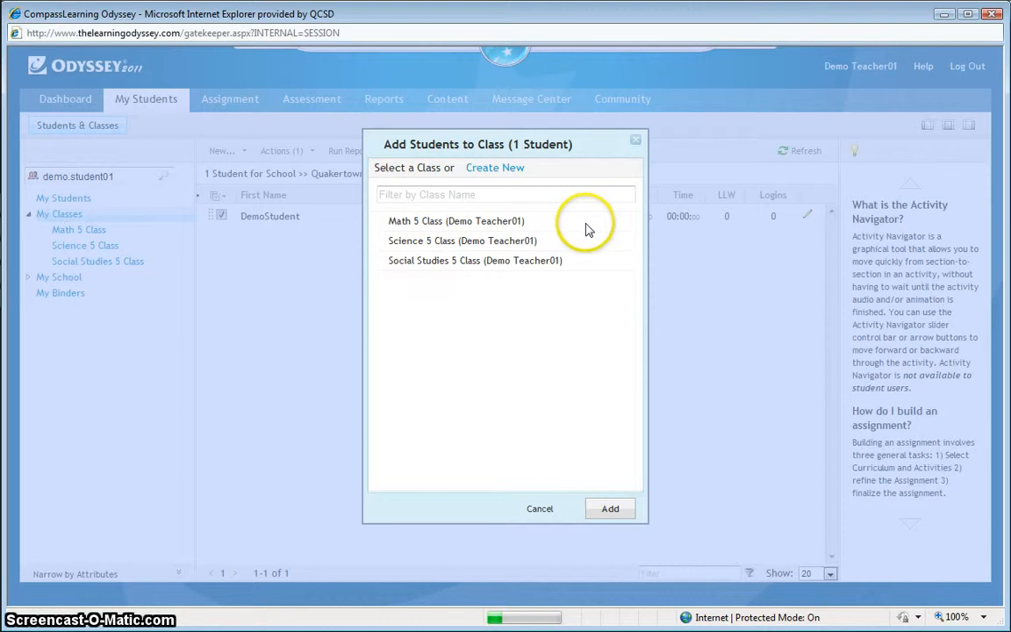
mouse_move(545, 230)
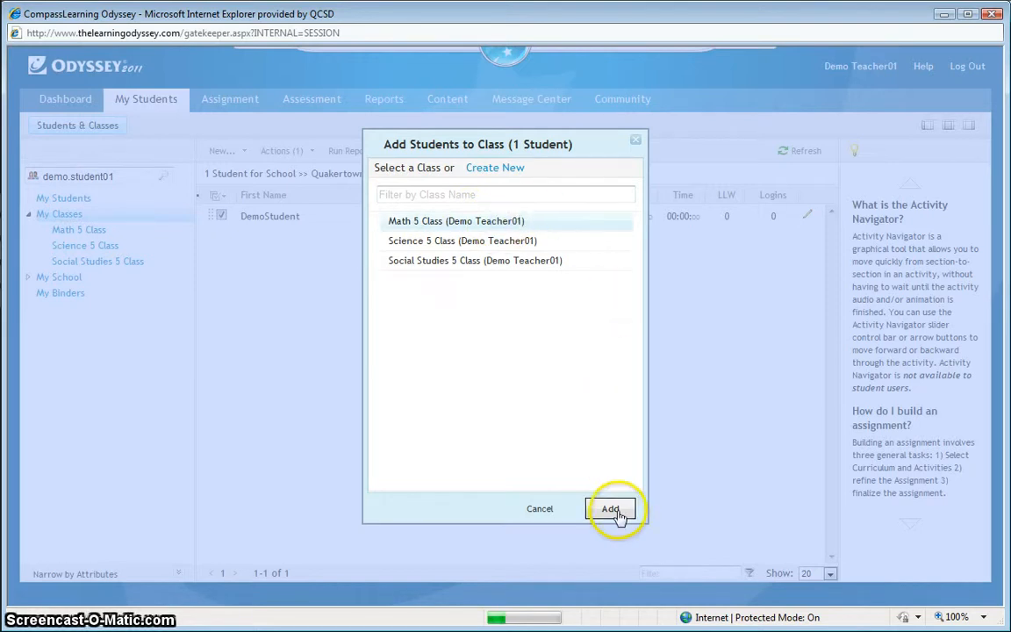
left_click(610, 508)
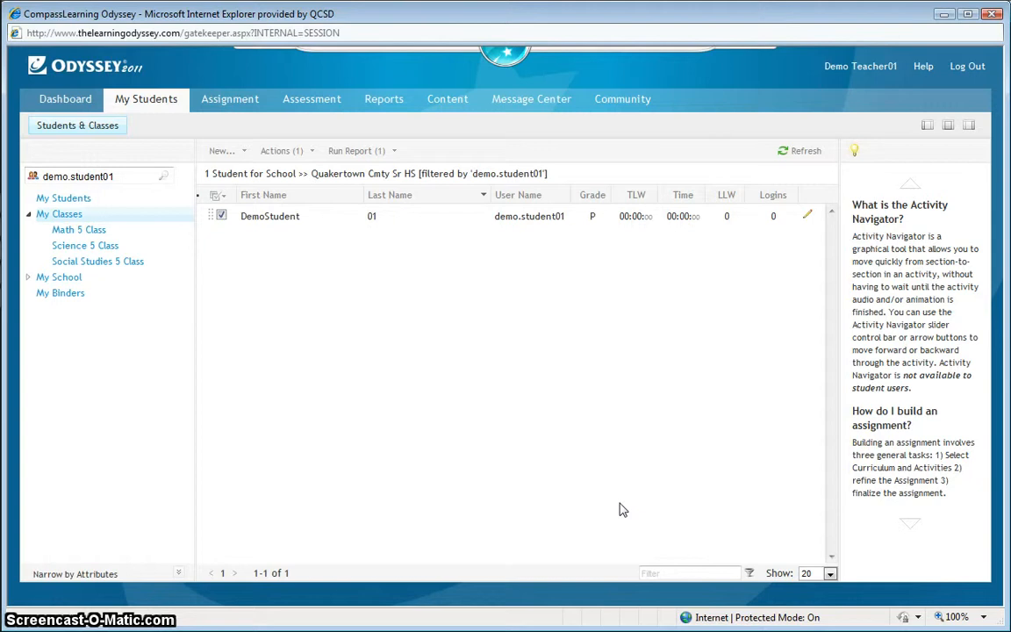
mouse_move(619, 507)
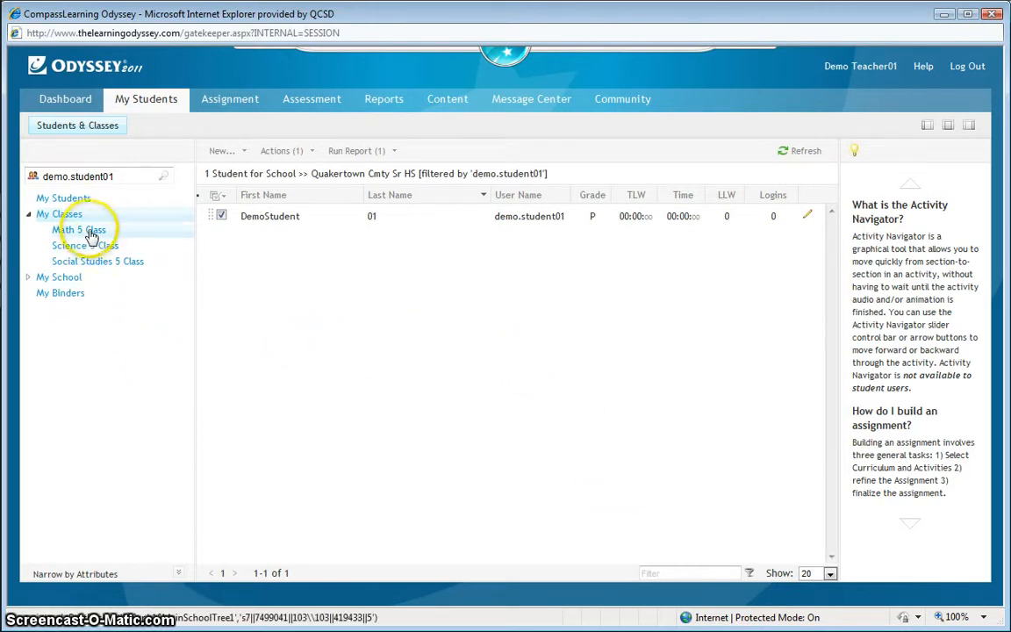
left_click(78, 229)
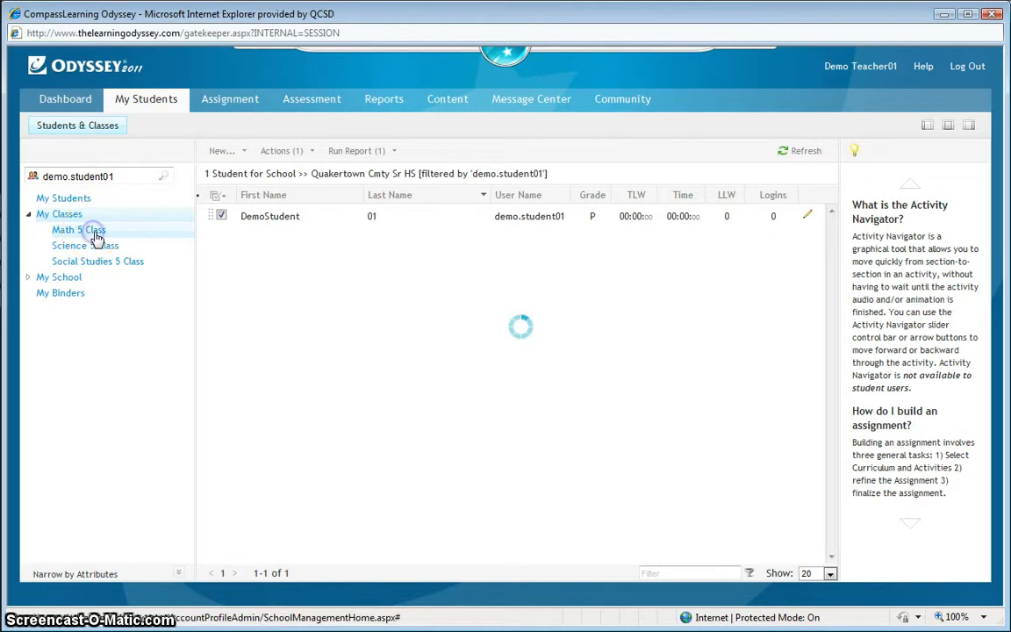
left_click(78, 229)
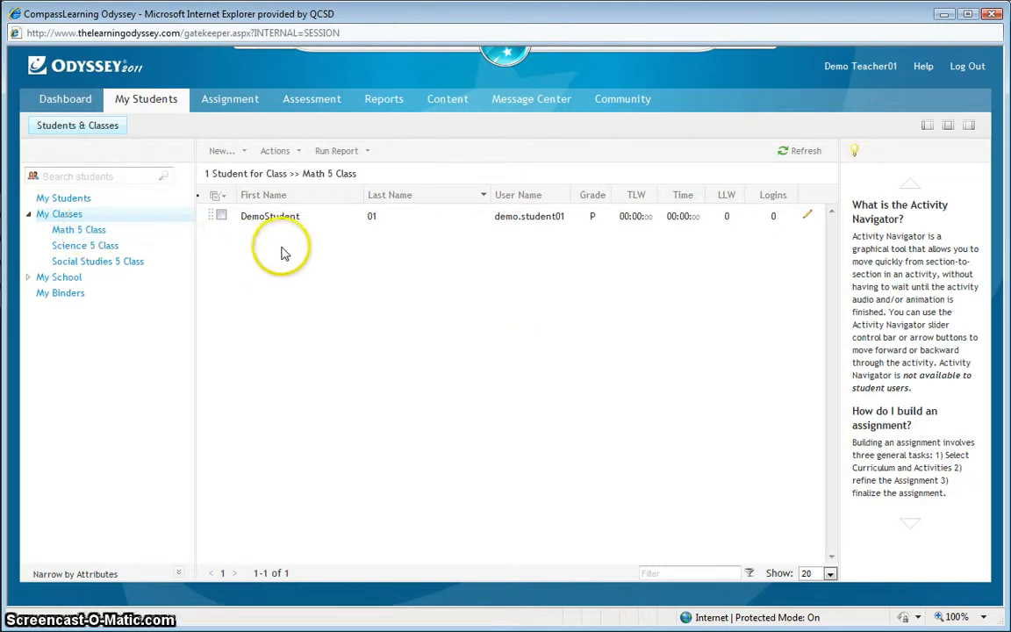
mouse_move(290, 255)
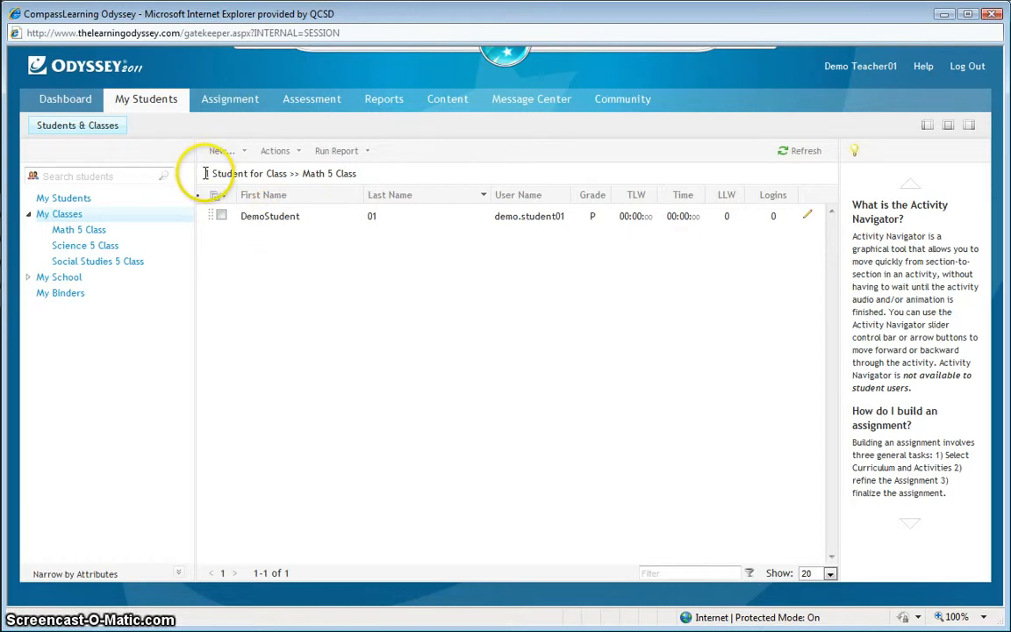
mouse_move(375, 176)
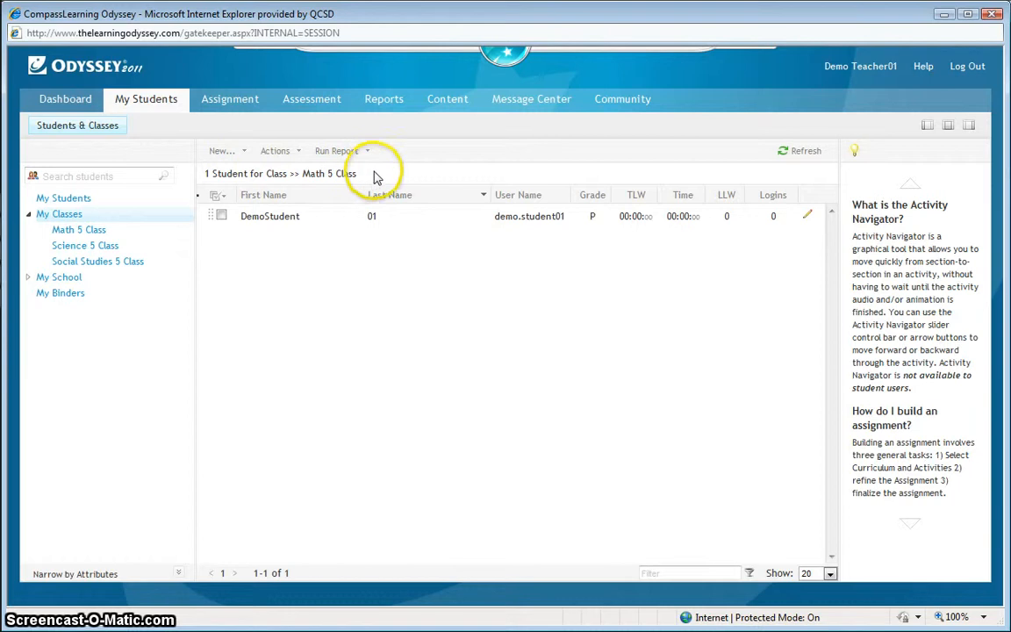
mouse_move(219, 267)
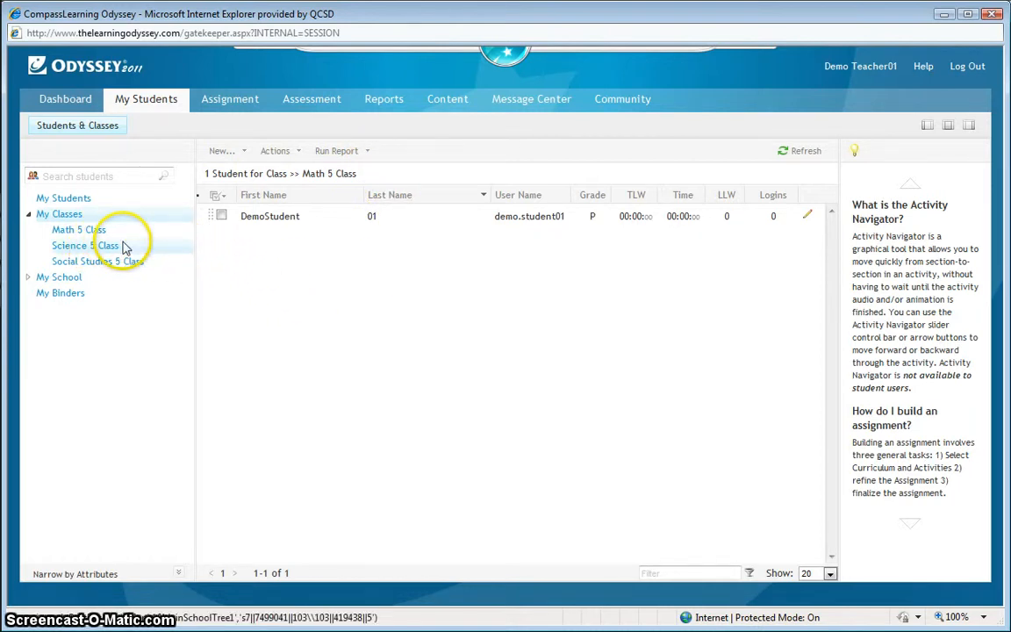
mouse_move(127, 245)
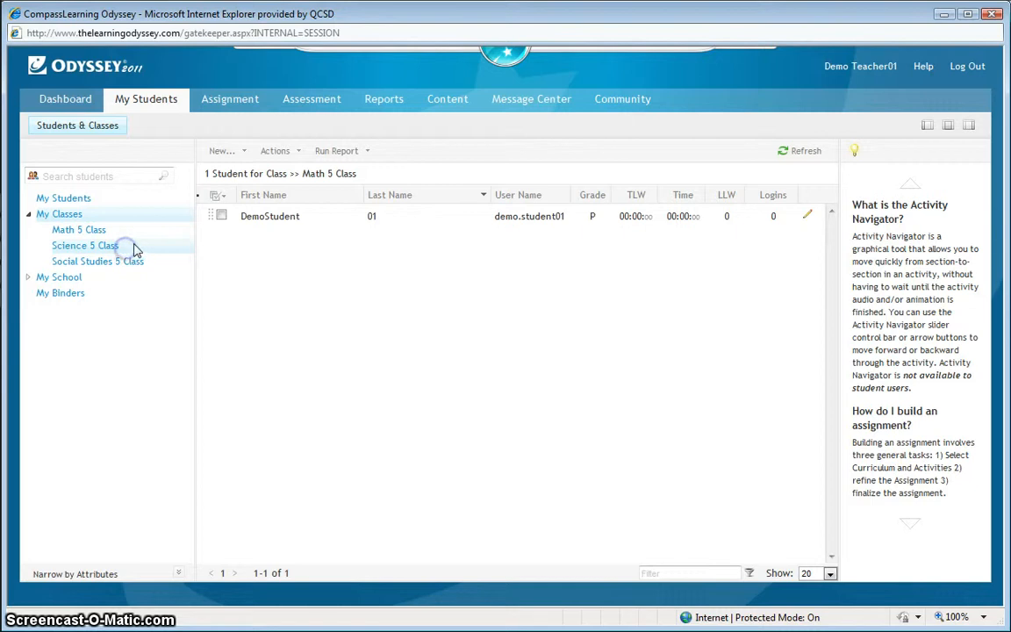
left_click(85, 245)
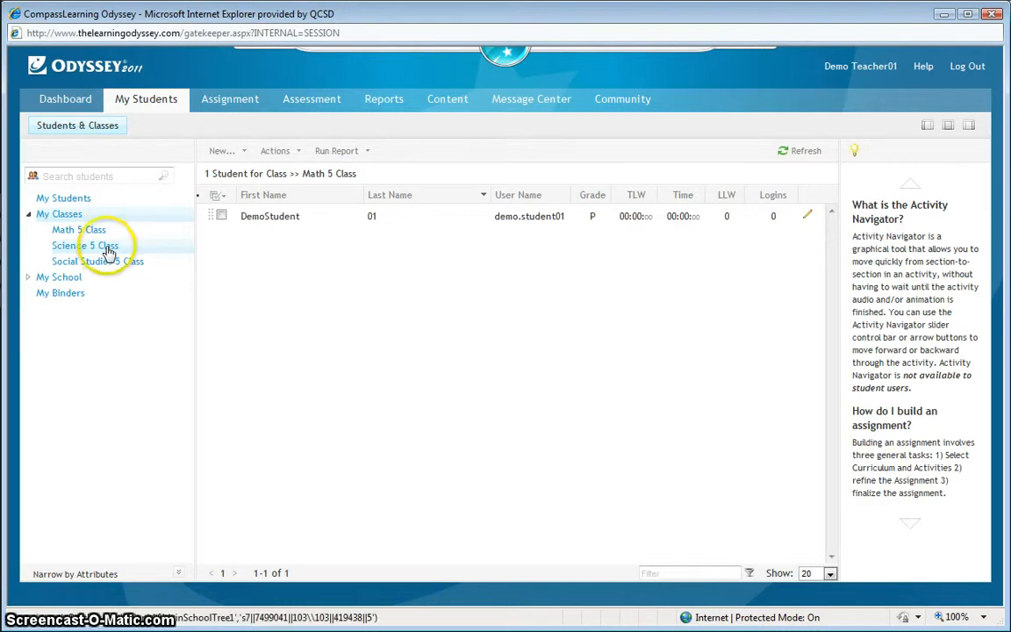
left_click(85, 245)
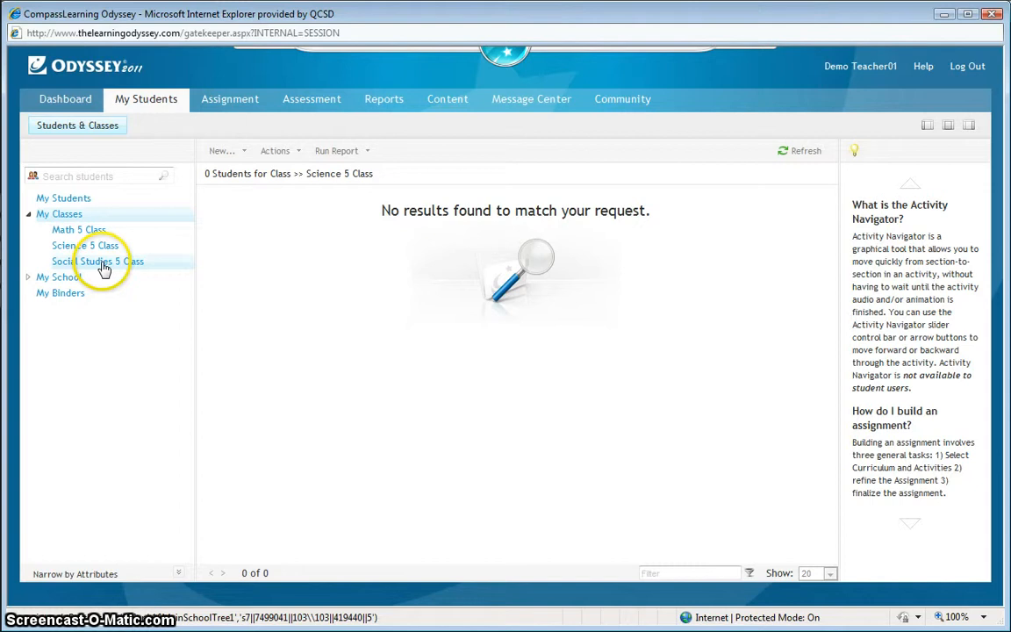
left_click(98, 261)
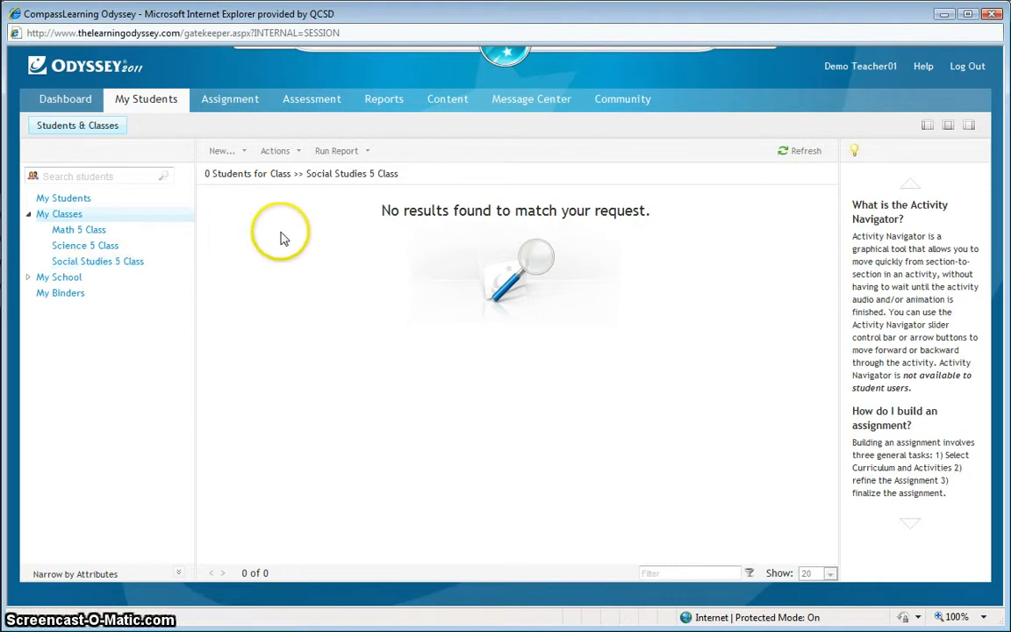
mouse_move(259, 279)
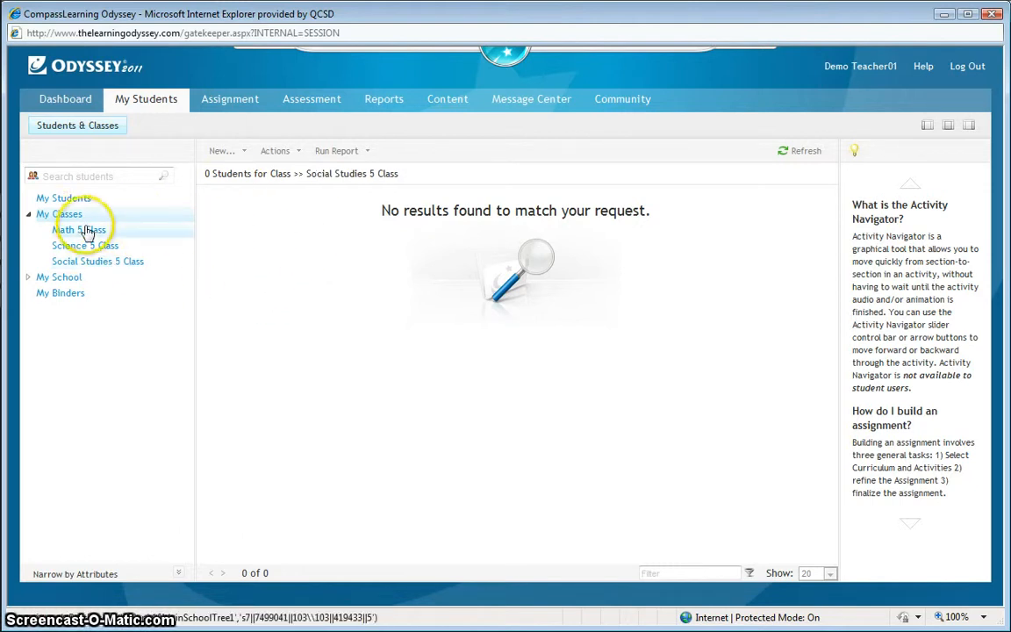
left_click(79, 229)
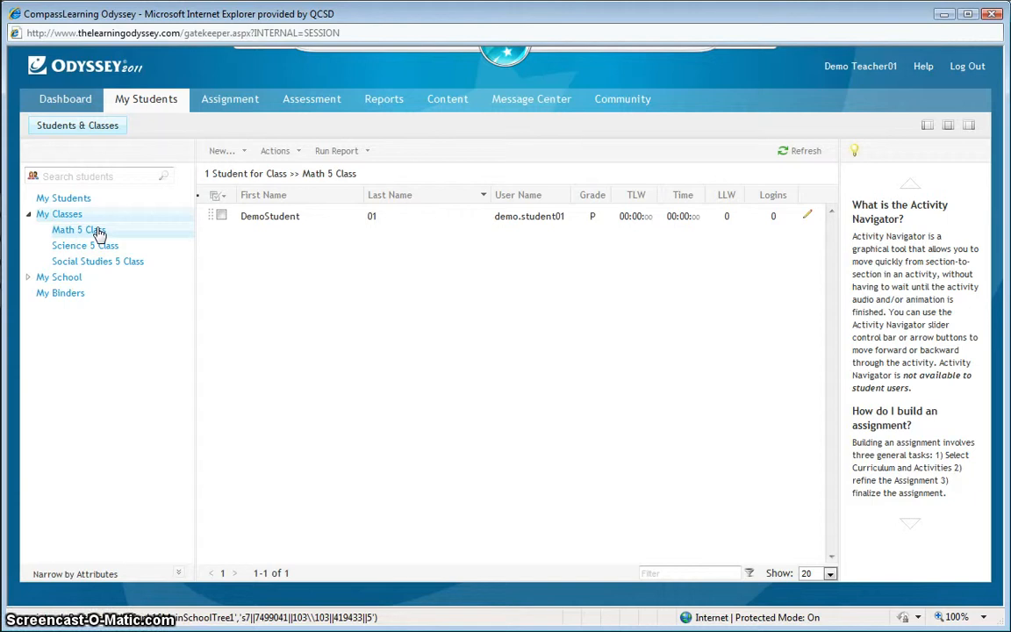
mouse_move(99, 236)
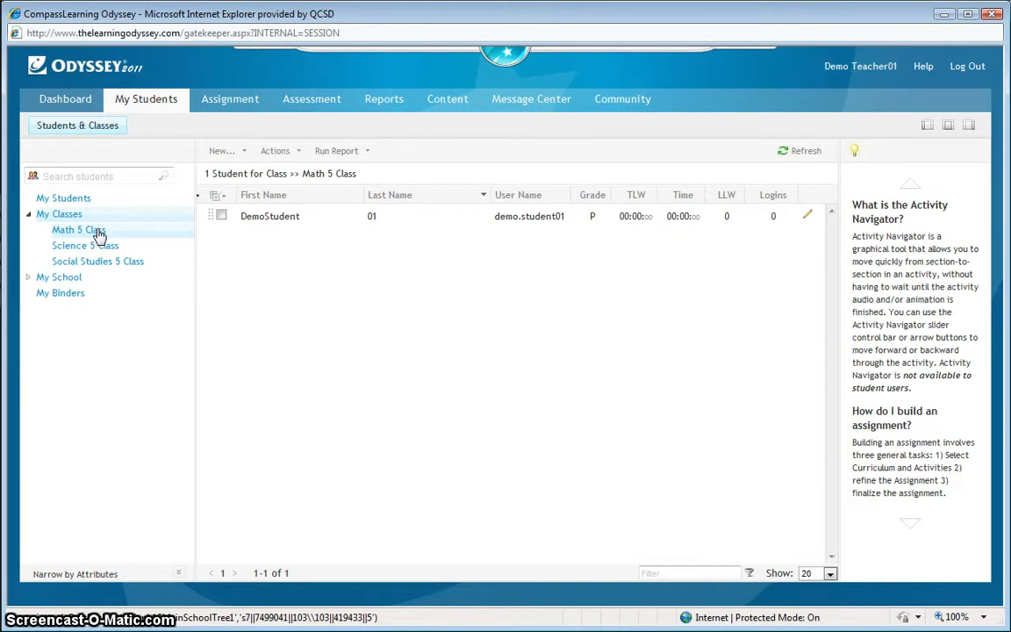
mouse_move(104, 178)
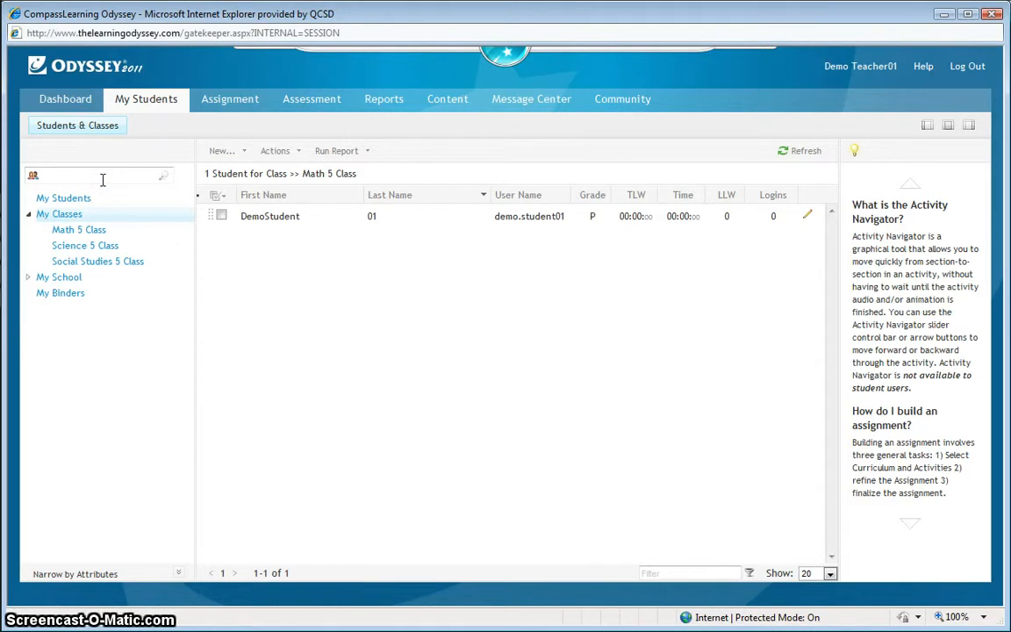
- Search the school for demo.student to list DemoStudent 01 through 10
left_click(97, 176)
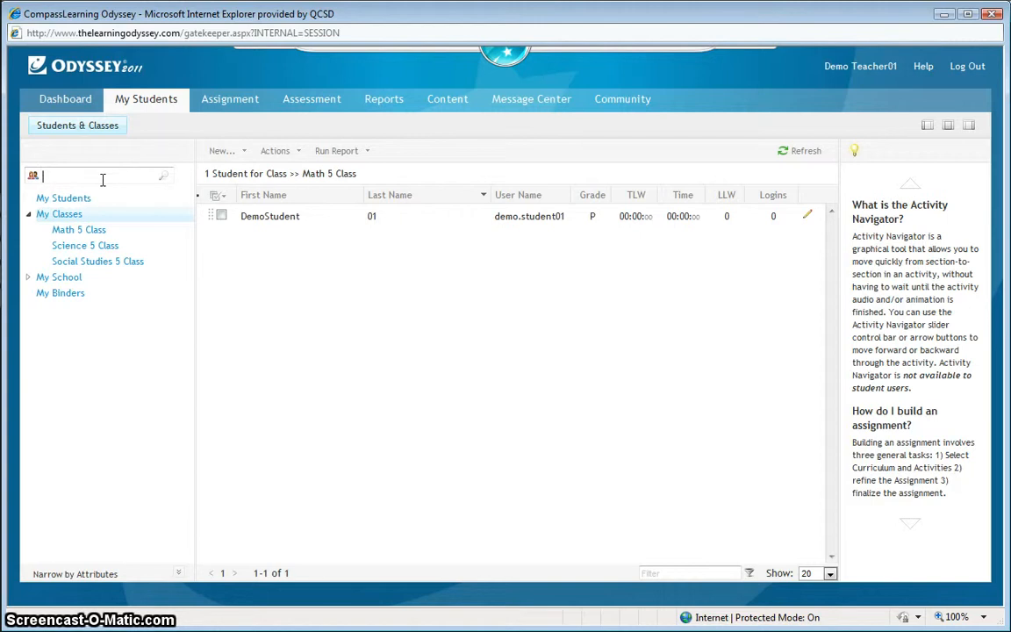
type("demo.student")
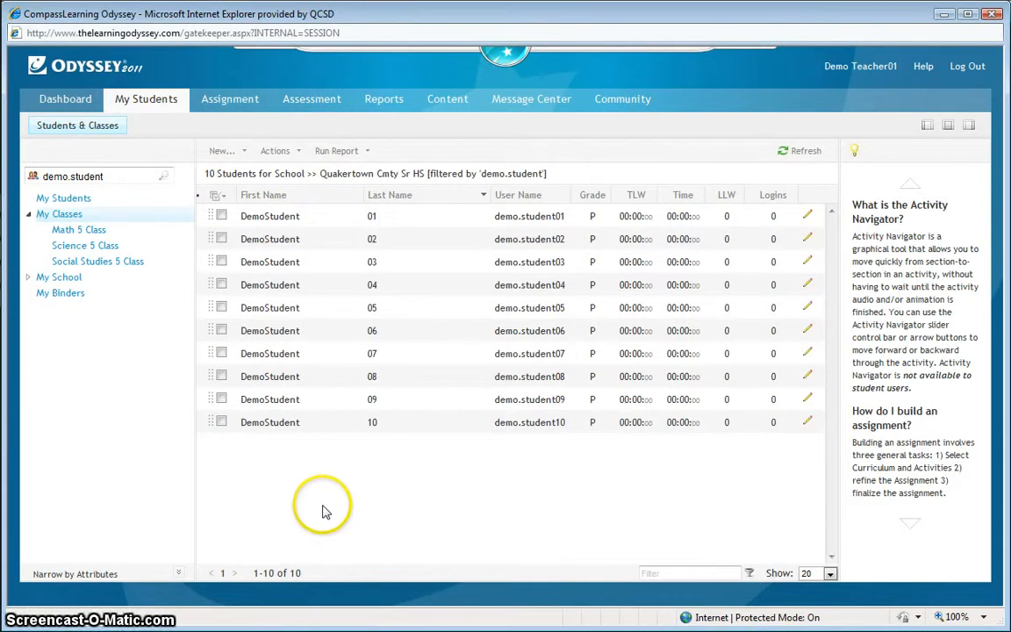
mouse_move(303, 505)
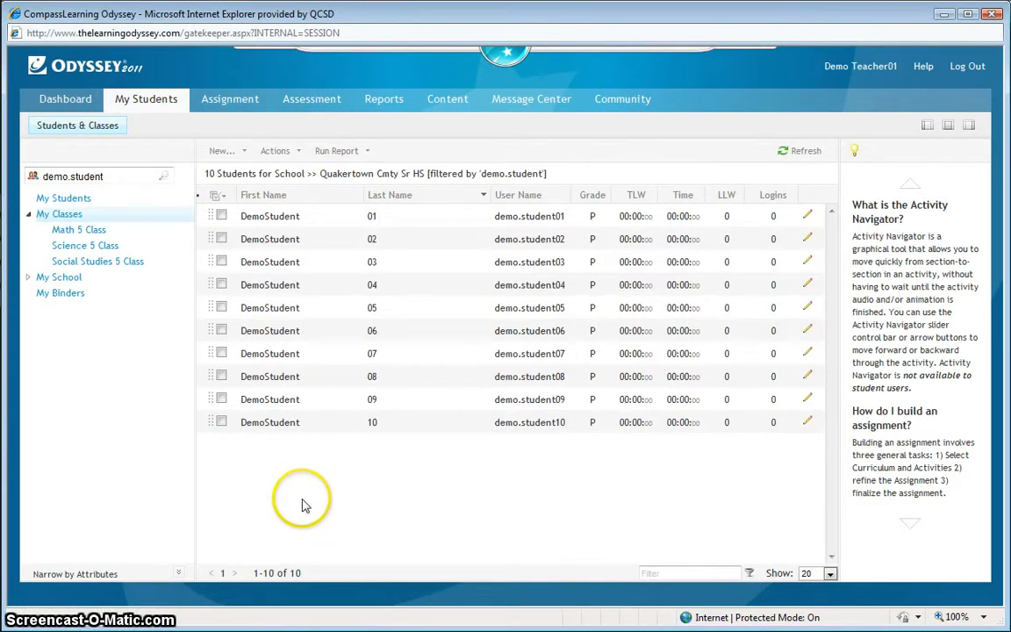
mouse_move(130, 341)
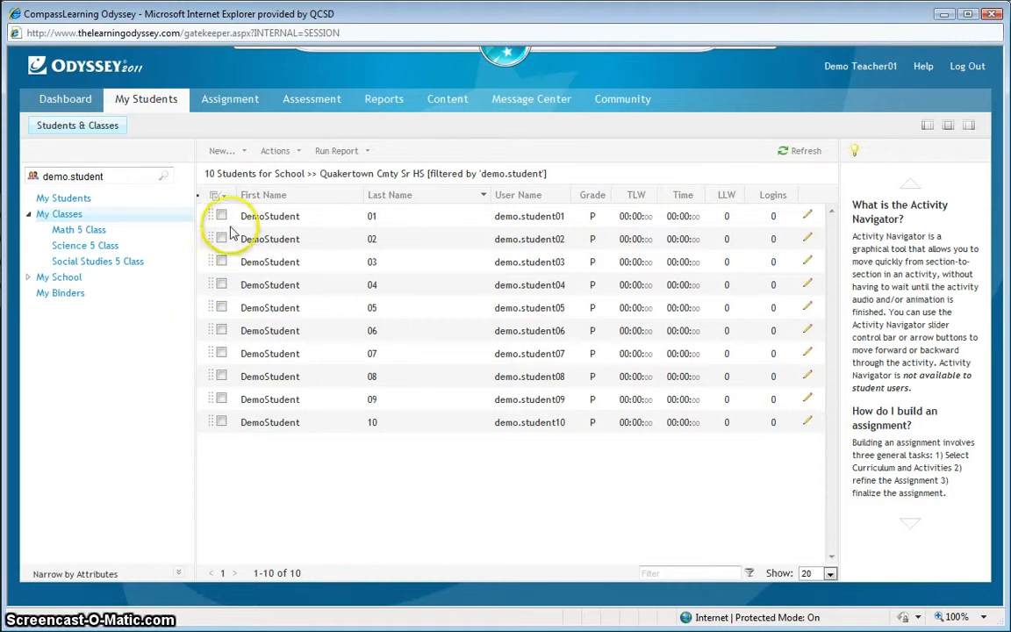
- Check demo students 01, 02, 03, 04, 07 and 09 and start adding them to a class
left_click(222, 216)
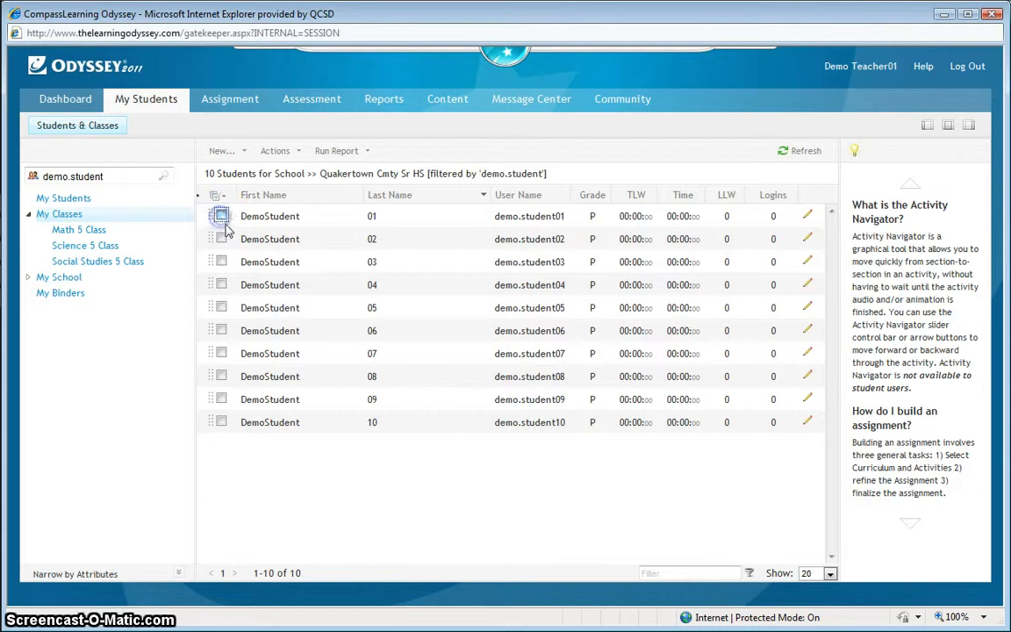
left_click(221, 284)
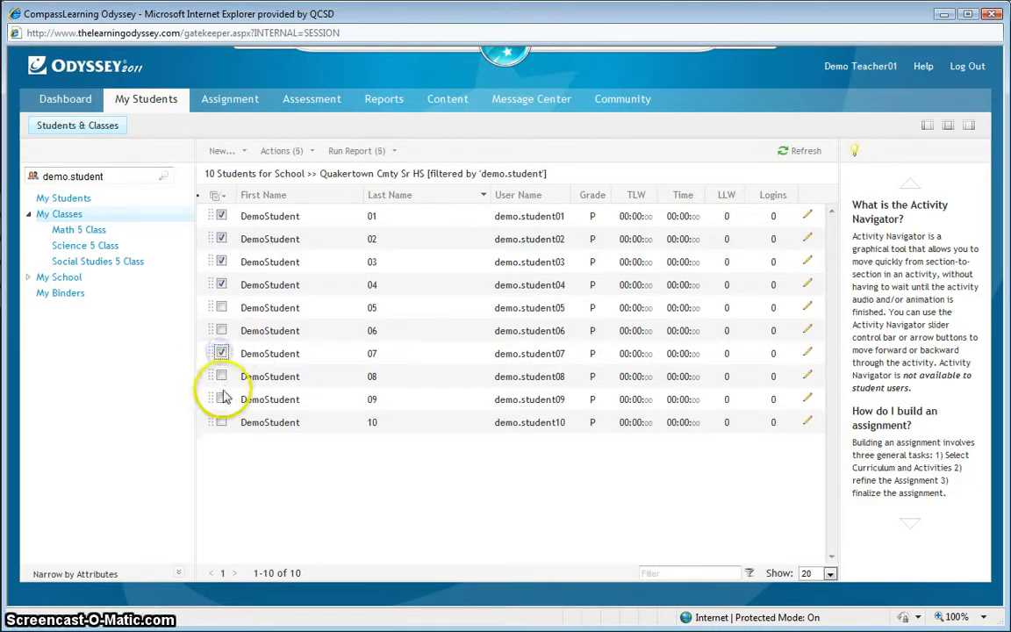
left_click(221, 399)
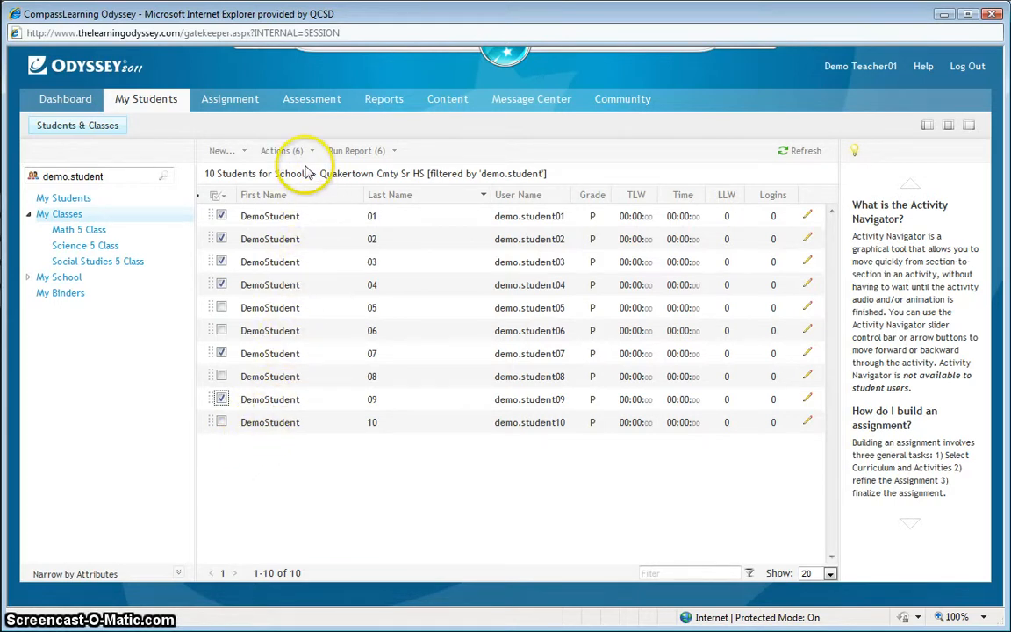
left_click(281, 150)
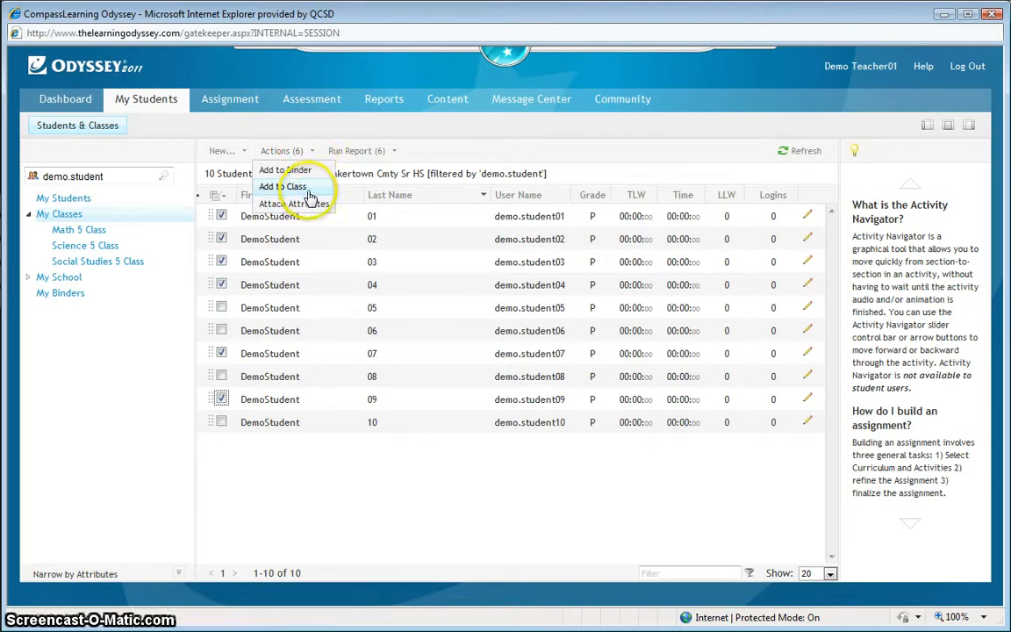
left_click(281, 186)
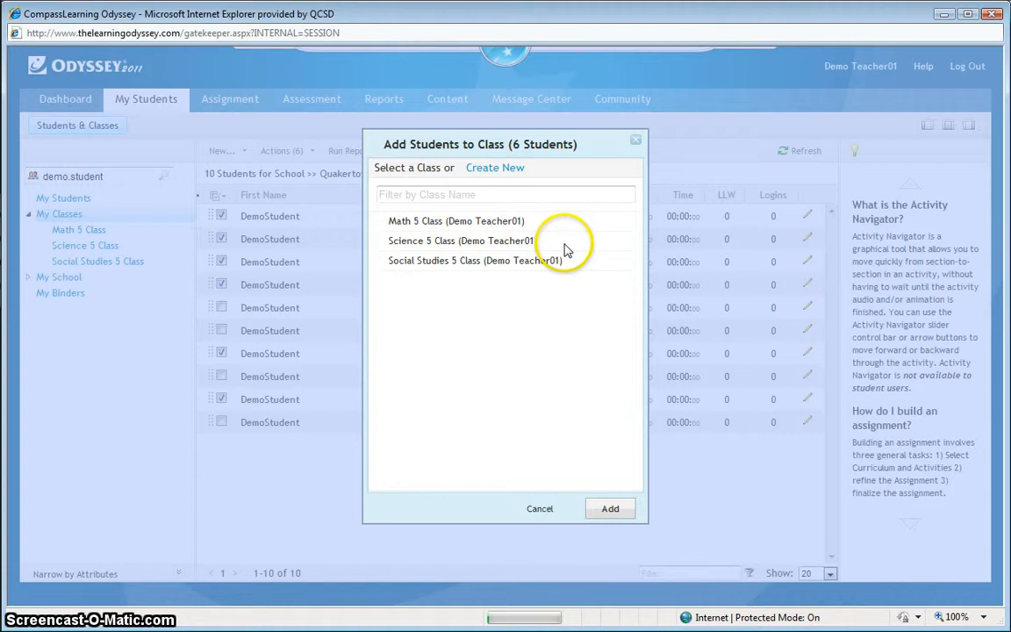
- Add the six checked students to Science 5 Class and view its roster
left_click(463, 241)
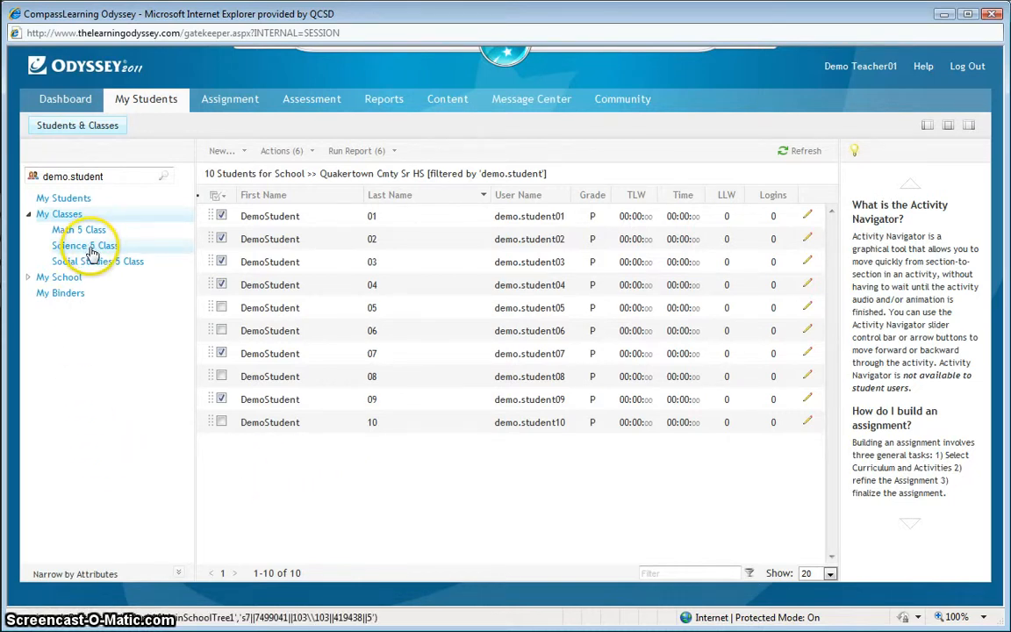
left_click(85, 245)
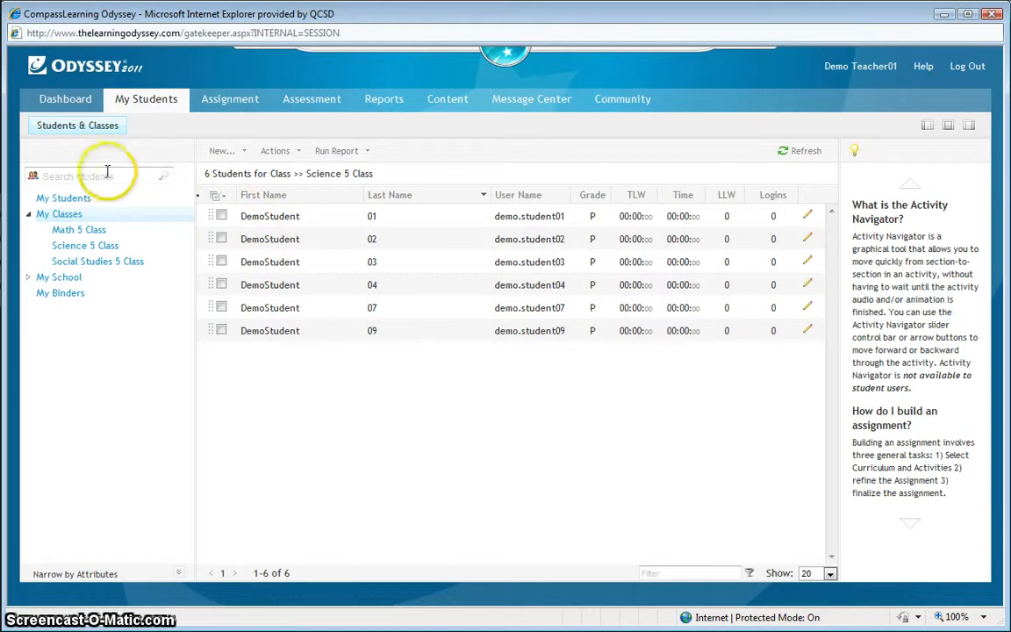
- Search the school for demo.student again to list all ten demo students
left_click(97, 175)
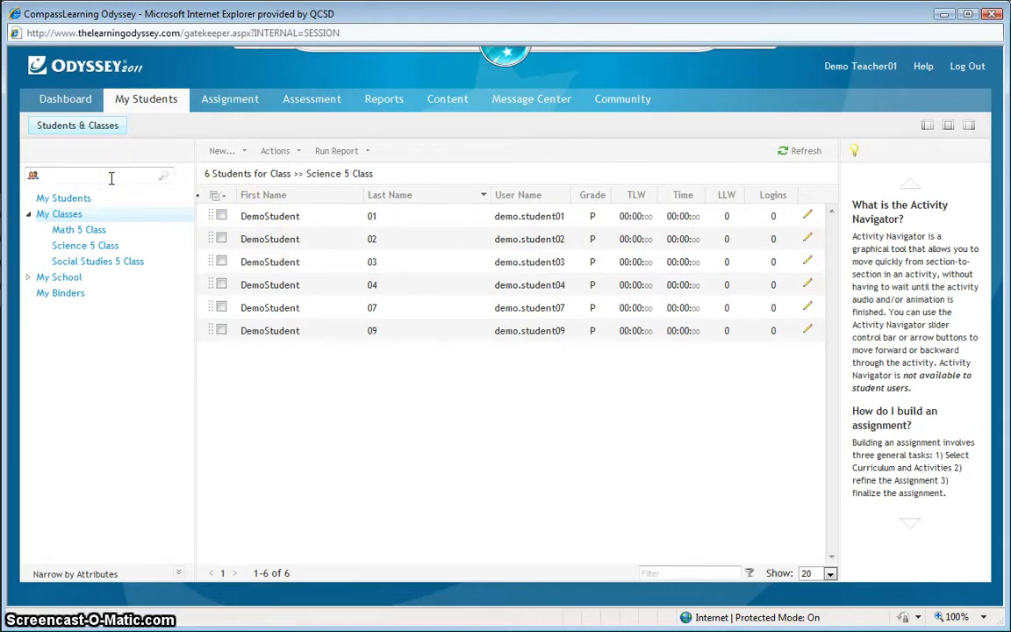
type("demo.stud")
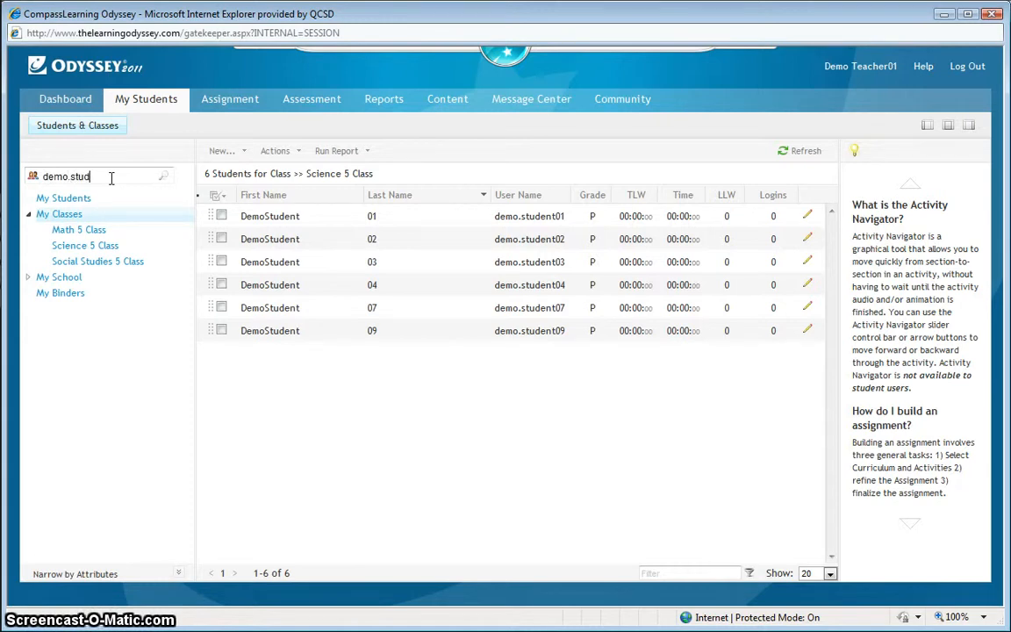
type("ent")
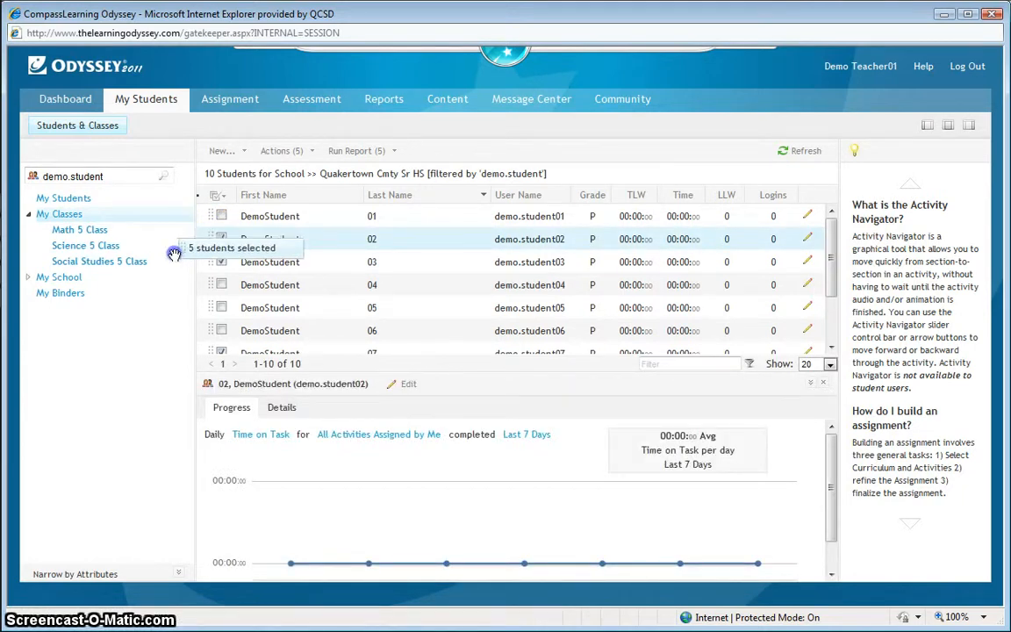
- Drop the five marked demo students onto Social Studies 5 Class
left_click(221, 238)
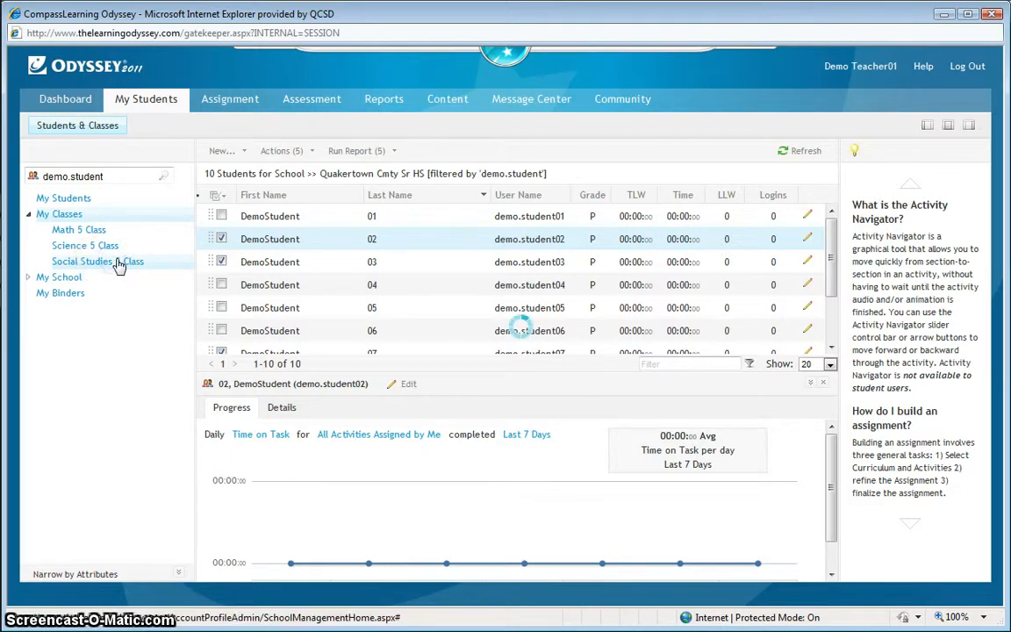
- View the Social Studies 5 Class roster listing demo students 02, 03, 07, 08 and 10
left_click(97, 261)
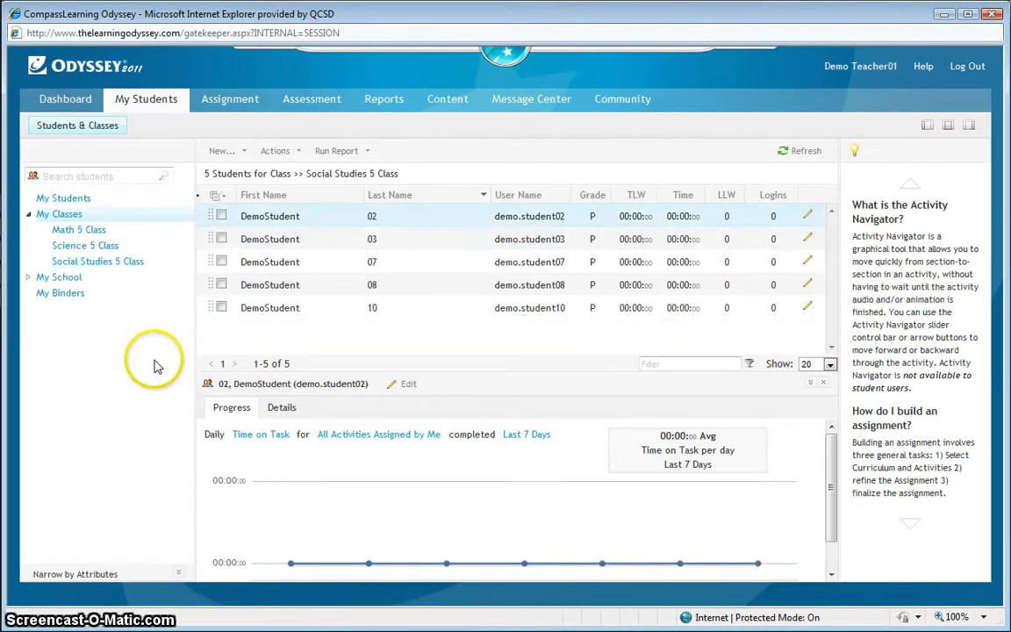
mouse_move(302, 218)
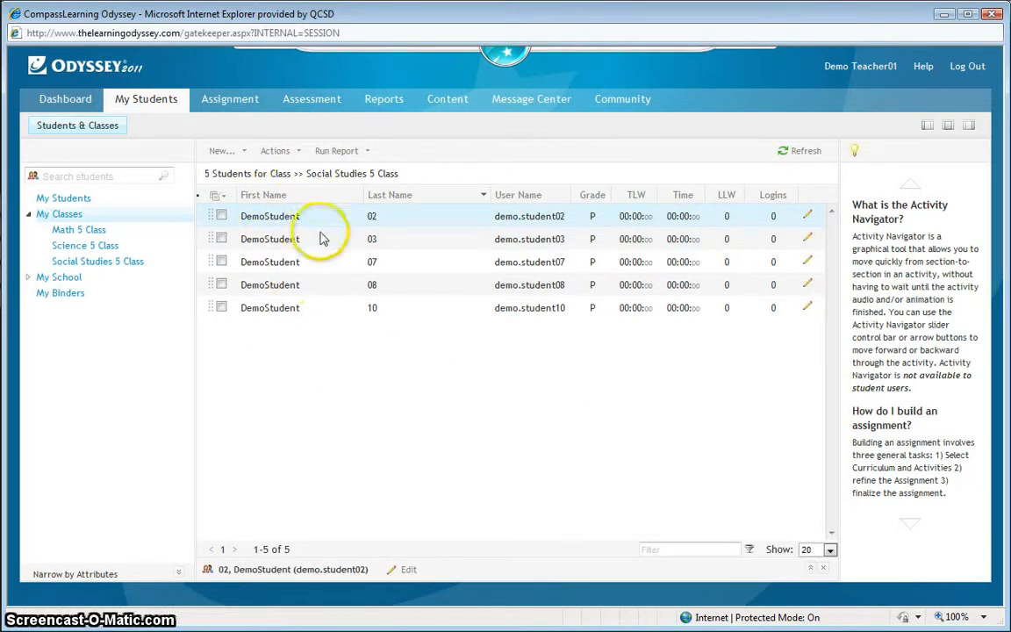
mouse_move(322, 313)
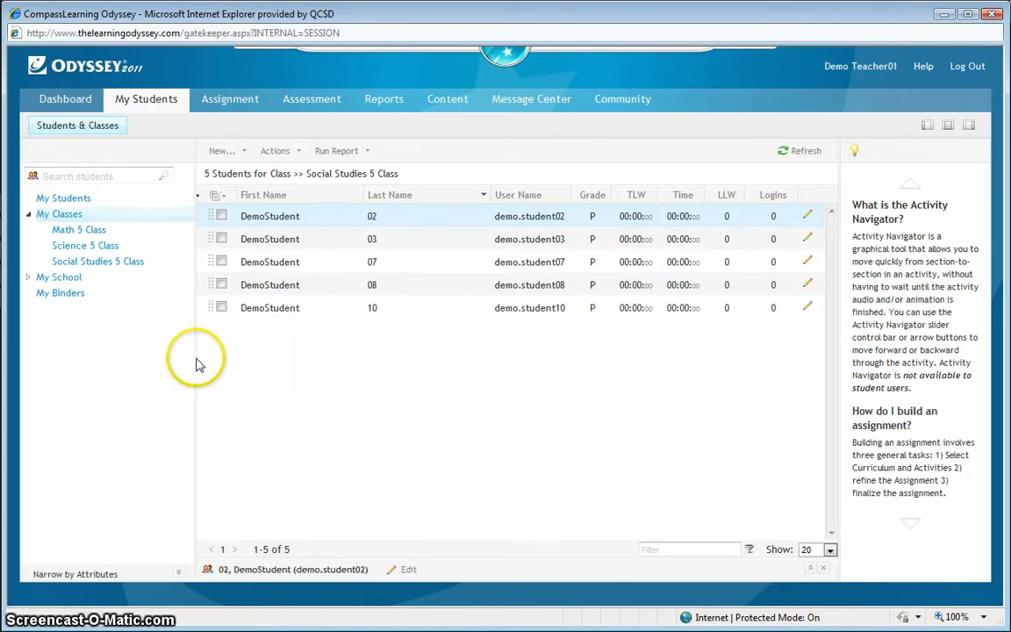
mouse_move(174, 316)
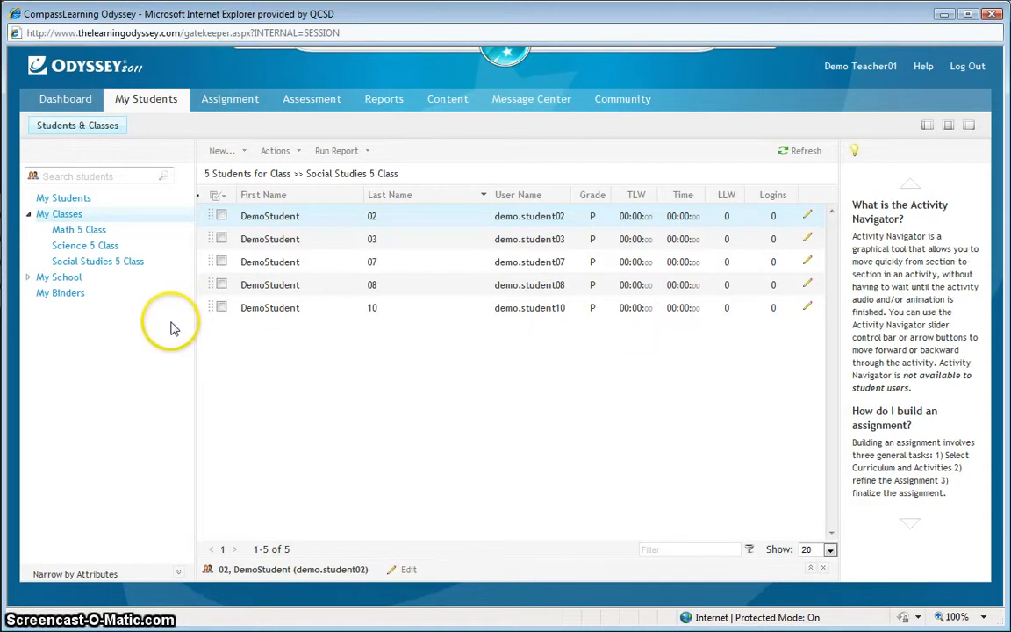
mouse_move(169, 333)
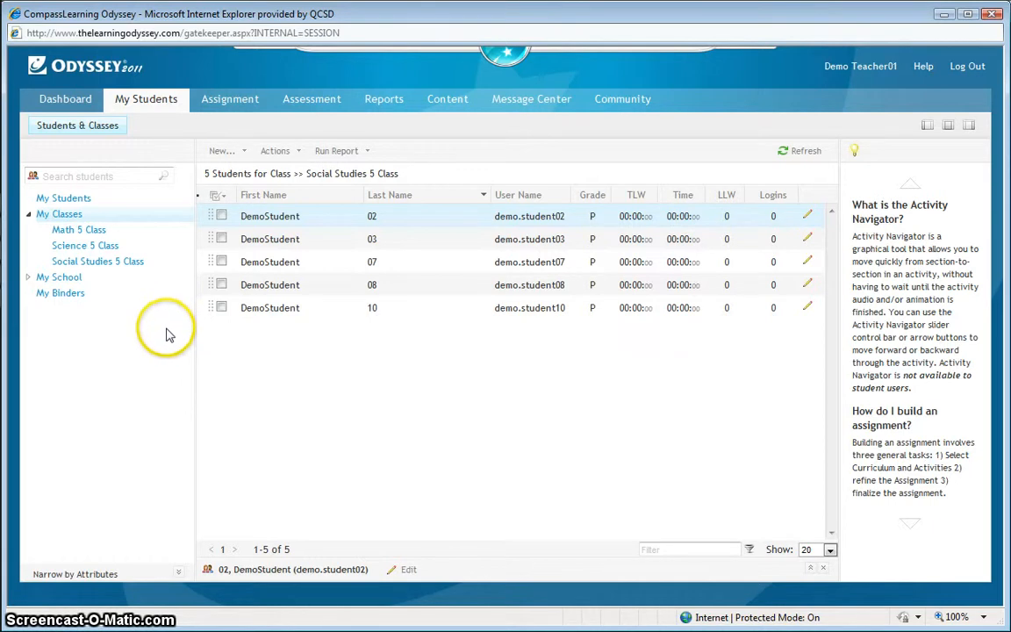